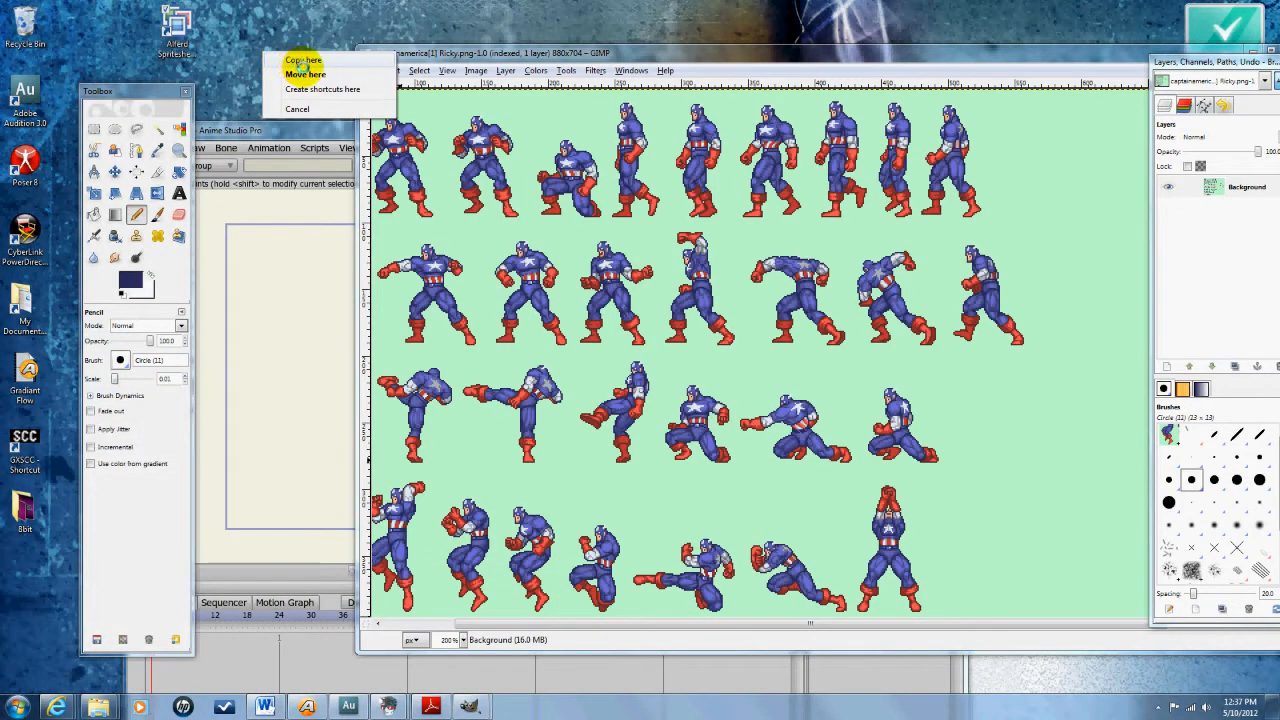
- Drop a copy of the dragged sprite sheet item onto the desktop
left_click(298, 62)
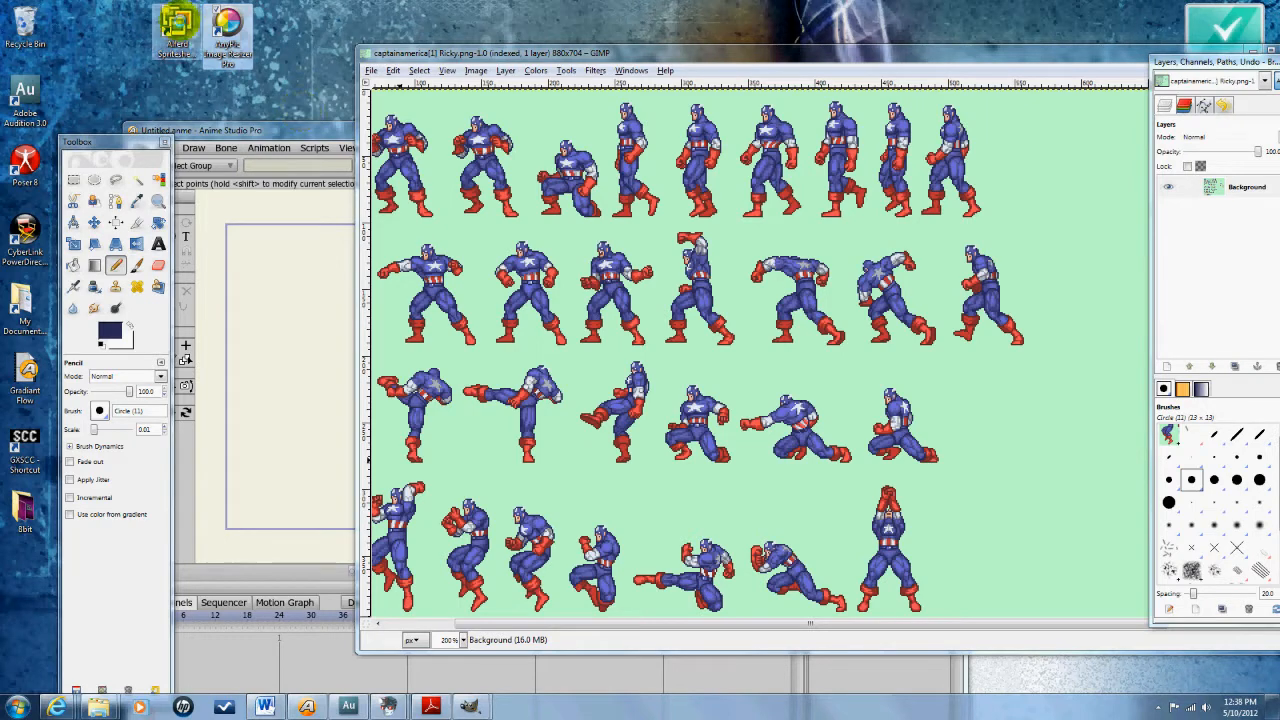
mouse_move(178, 20)
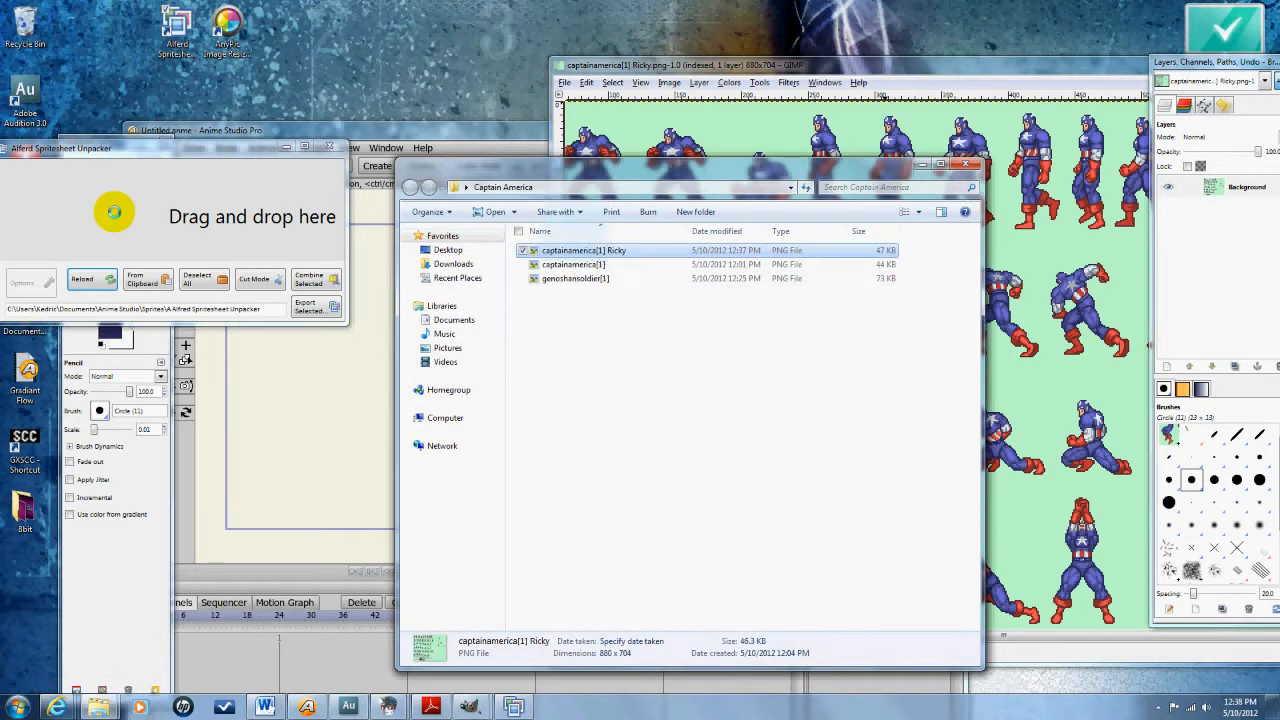
- Load the Captain America sheet into the unpacker and export the detected sprites as PNGs to the chosen folder
left_click_drag(584, 250, 250, 250)
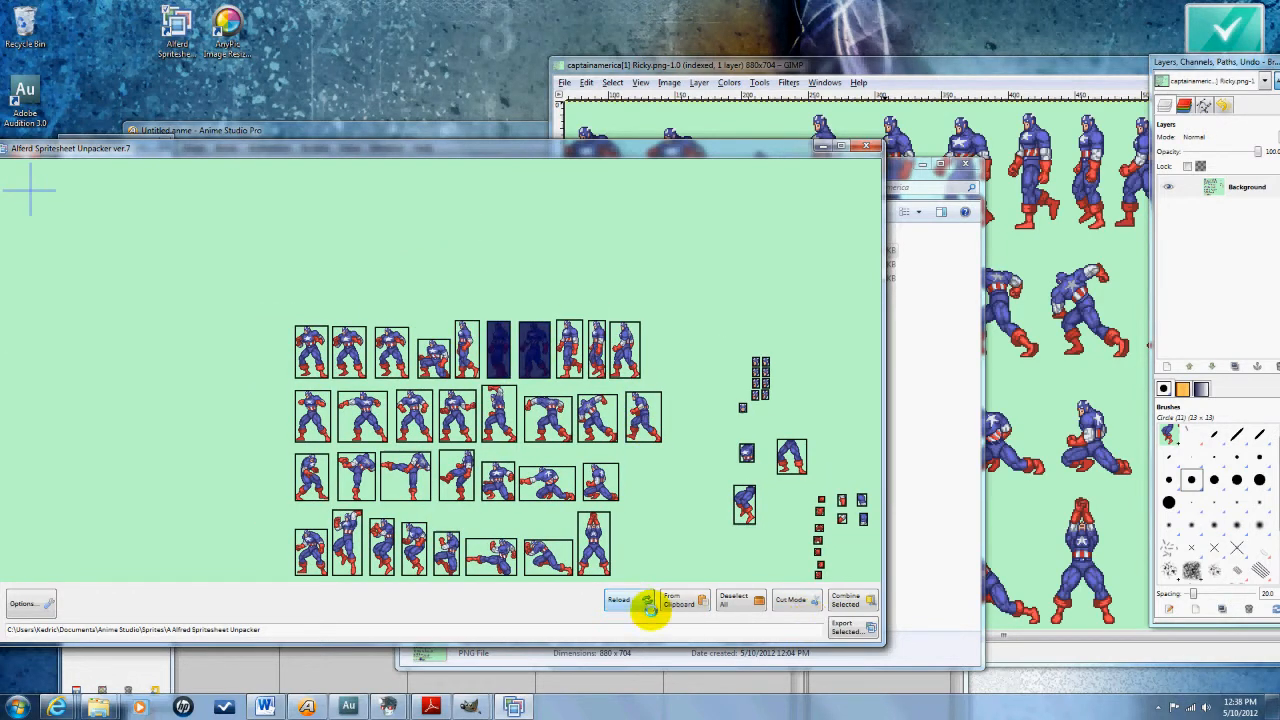
left_click(848, 628)
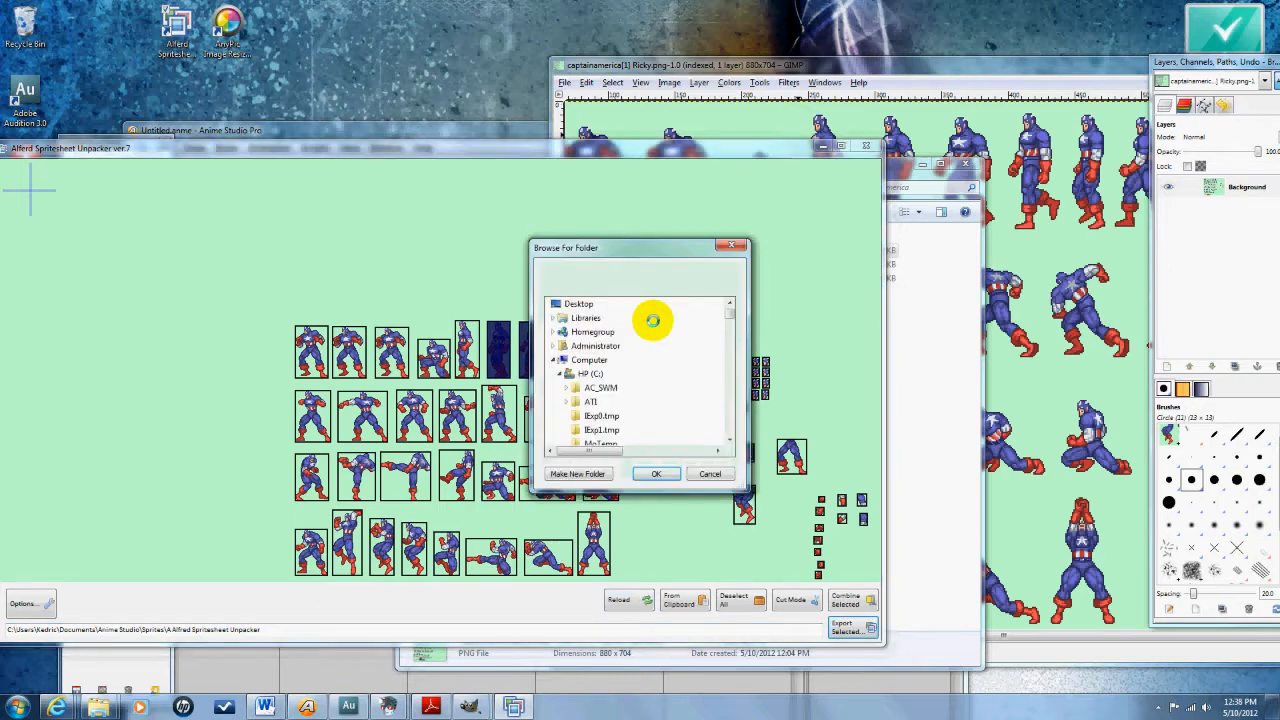
left_click(656, 472)
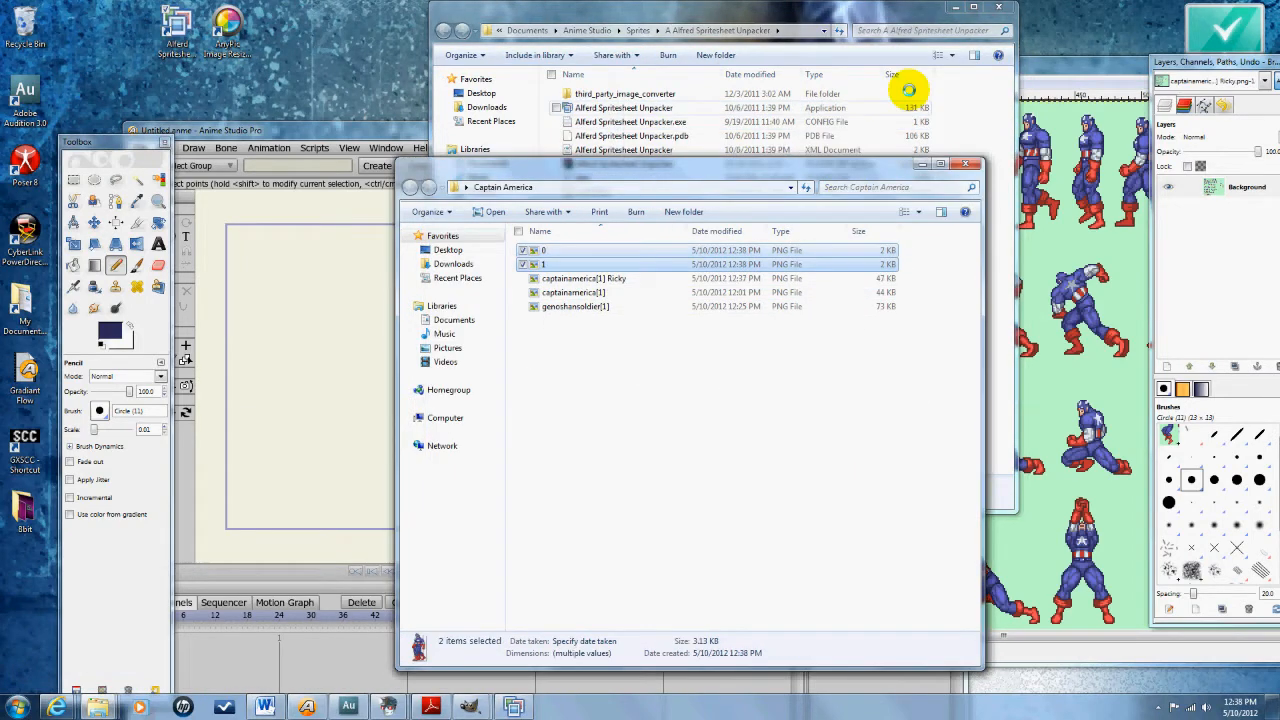
right_click(544, 264)
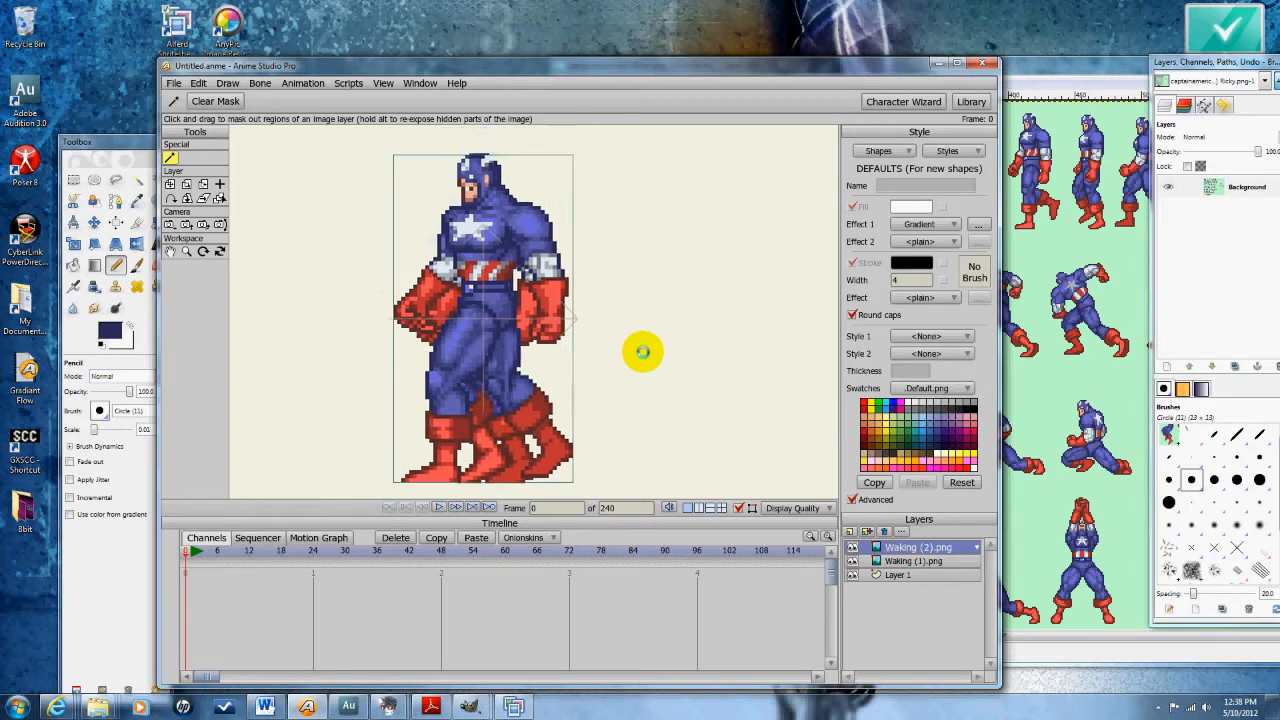
- Import the walking frames as layers and mask out stray edge pixels near the boot
left_click(850, 532)
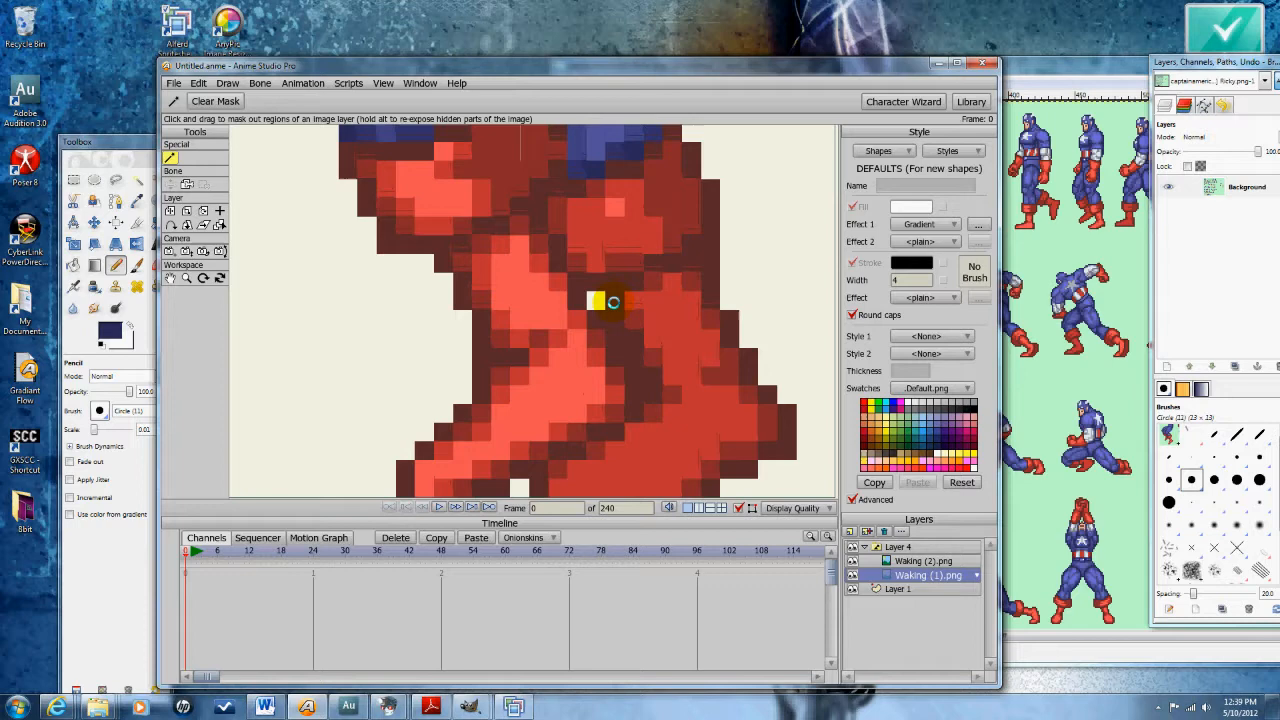
left_click(924, 560)
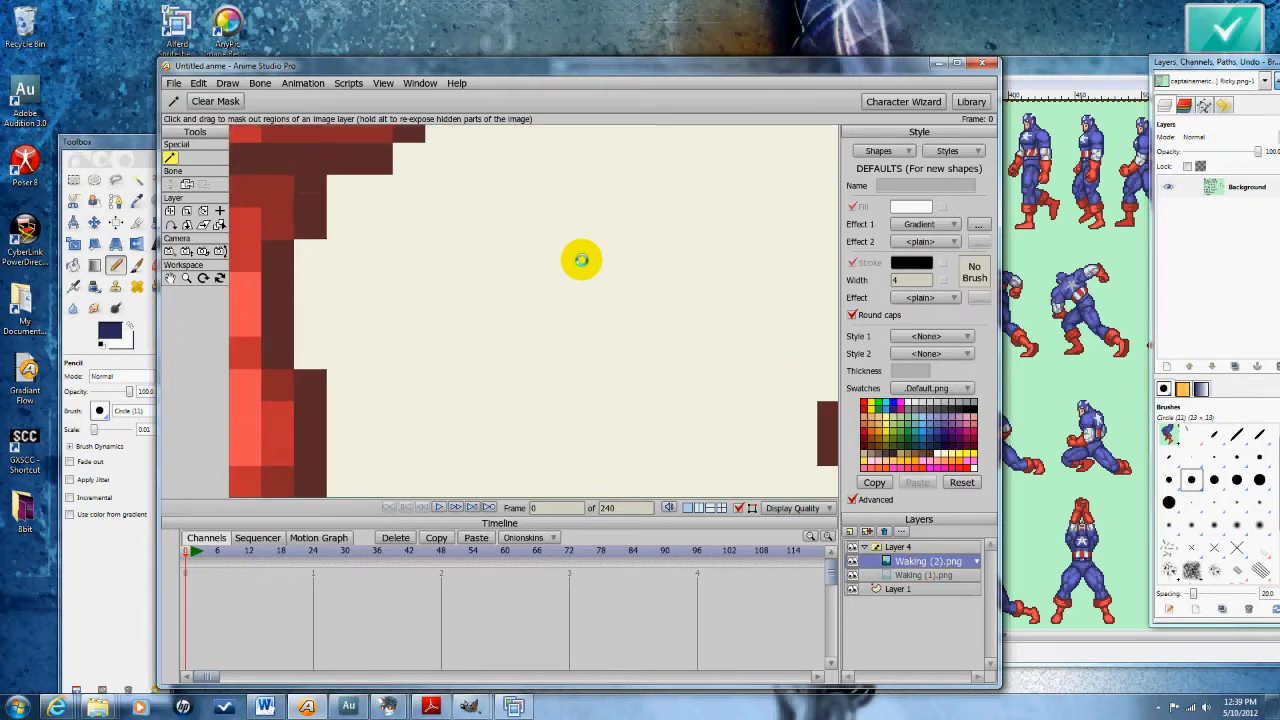
left_click(918, 576)
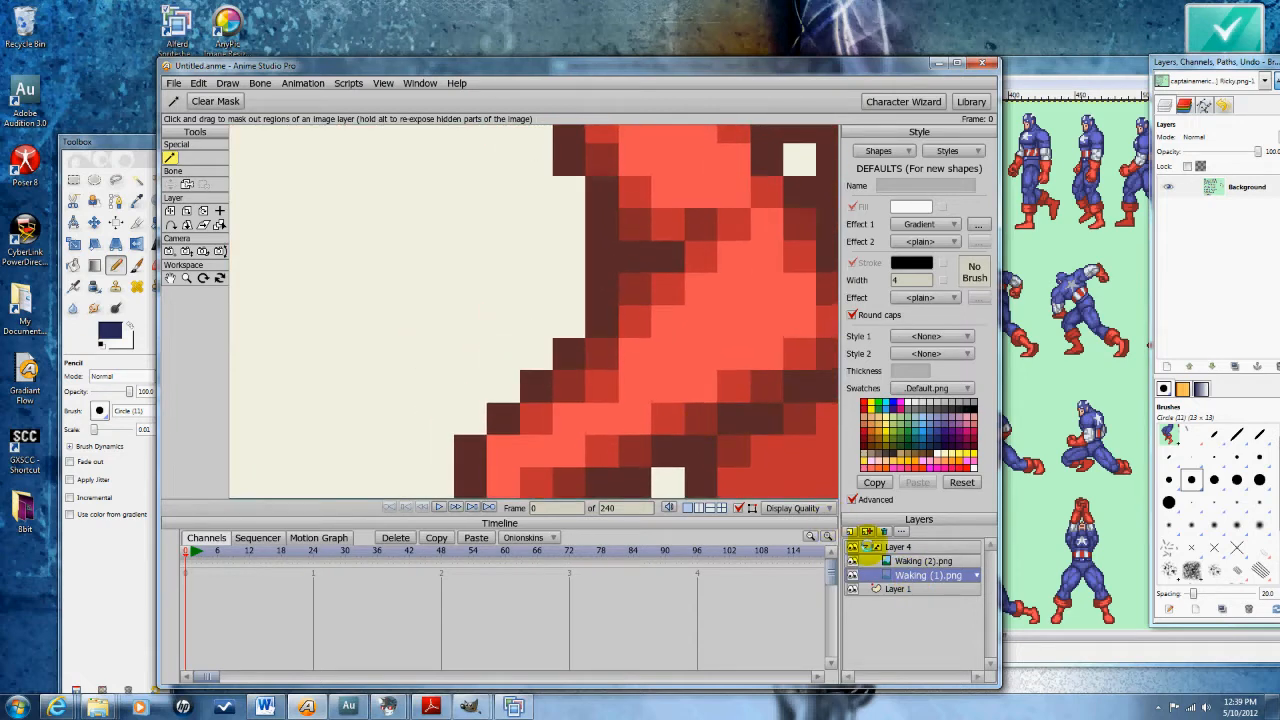
left_click(924, 560)
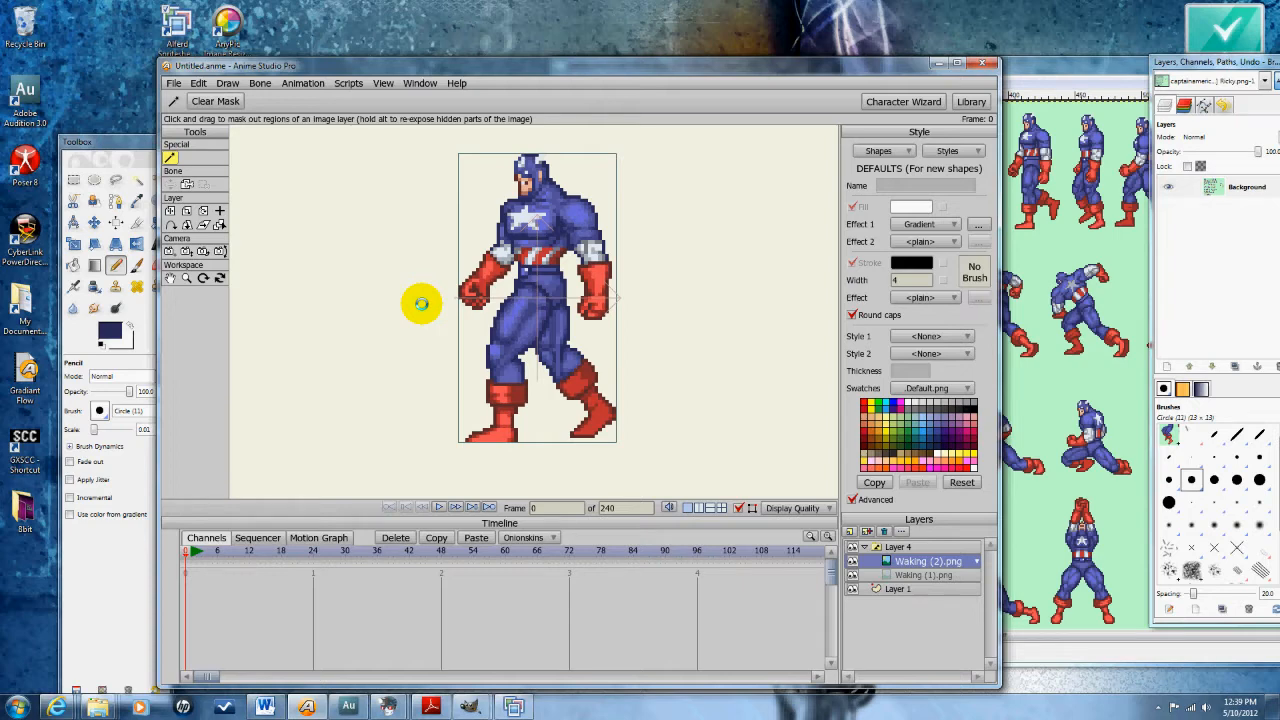
left_click(896, 546)
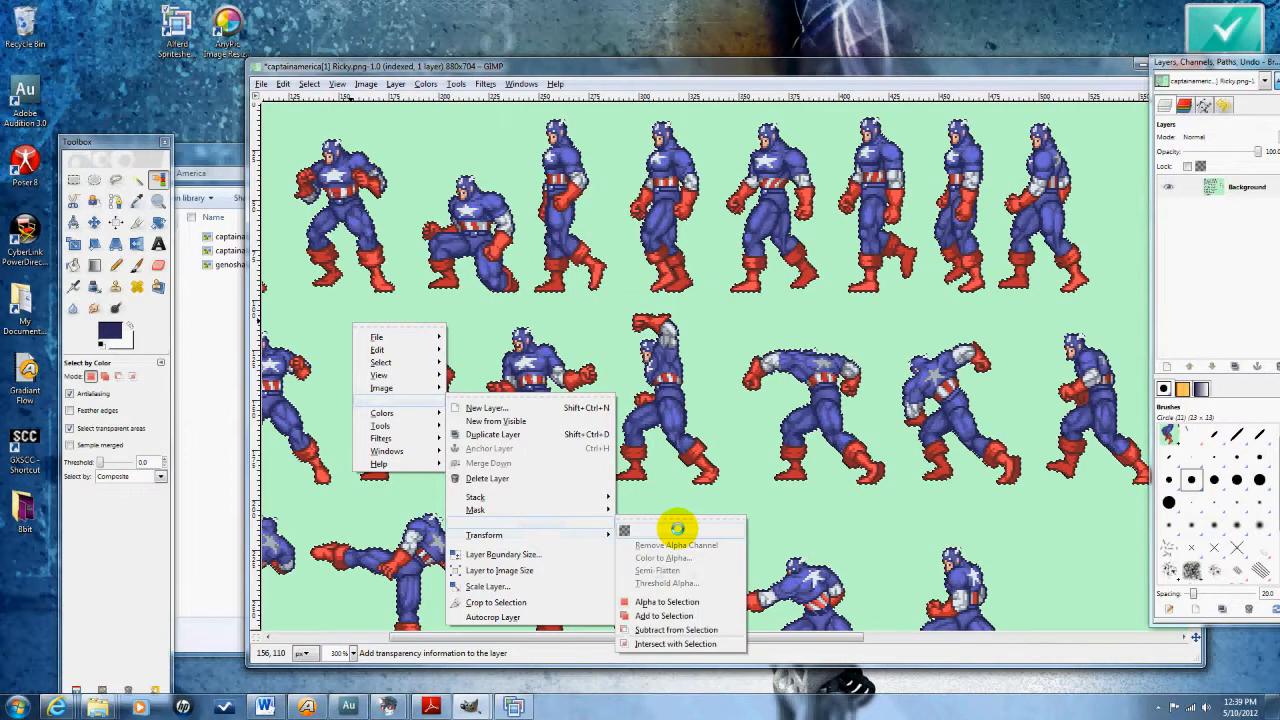
- Add an alpha channel to the sheet layer and select the green region around a sprite for removal
left_click(676, 544)
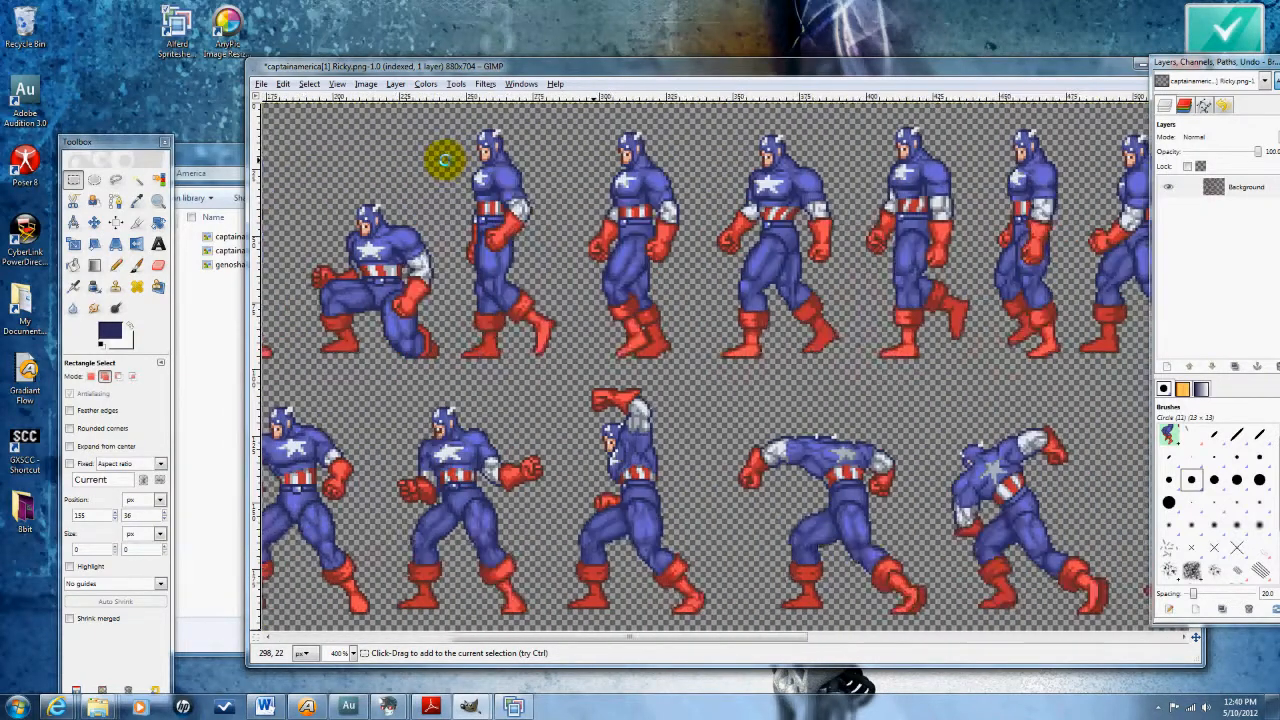
left_click_drag(444, 160, 564, 348)
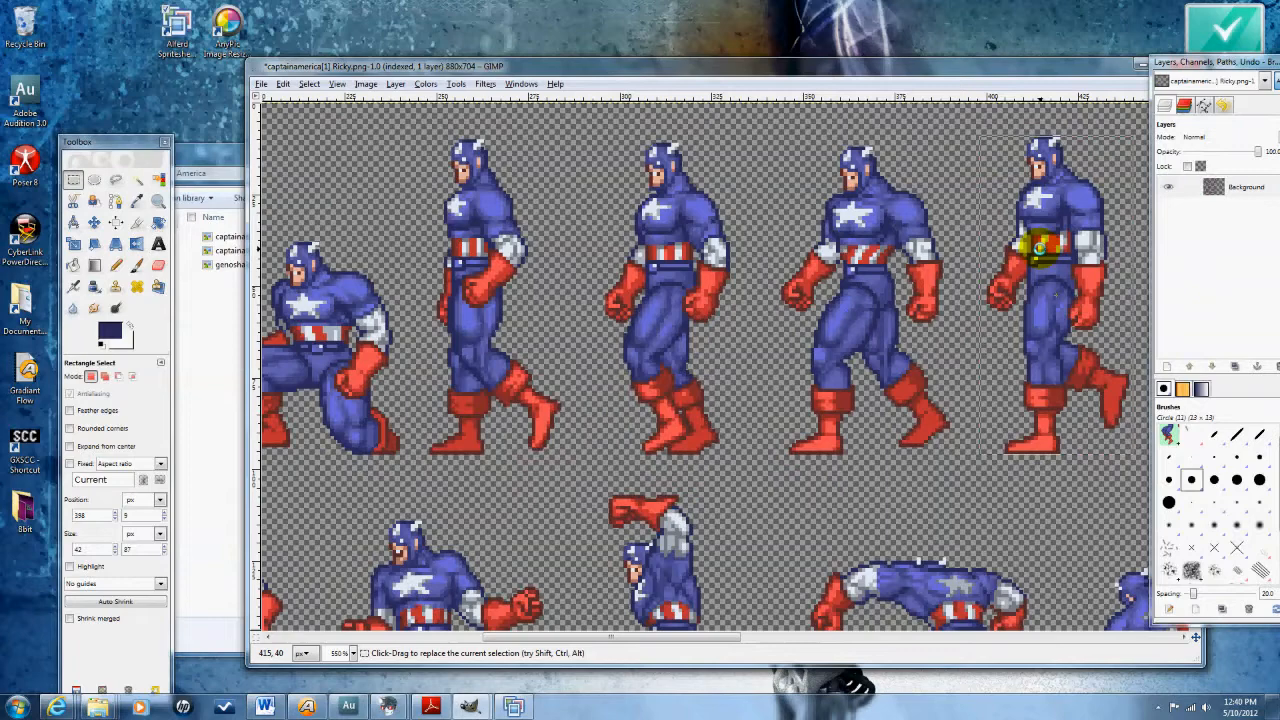
- Copy one Captain America sprite from the transparent sheet and paste it as a new image
scroll("right", 3)
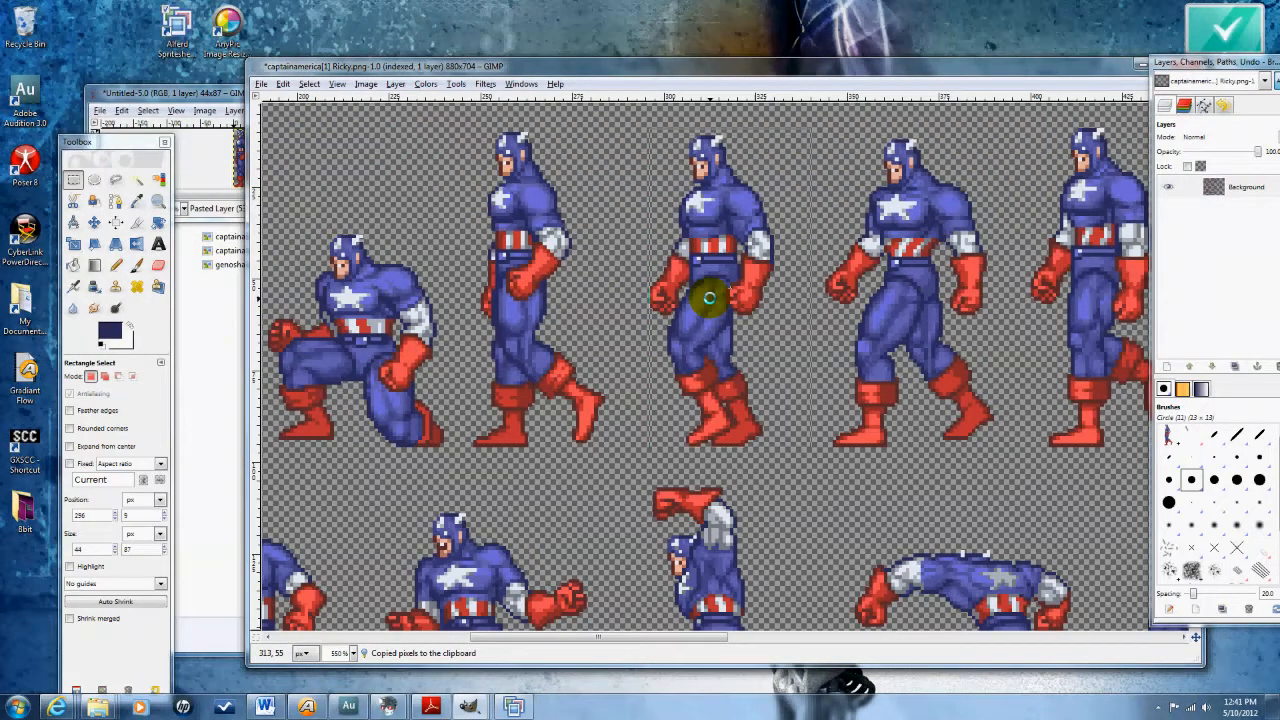
left_click(710, 300)
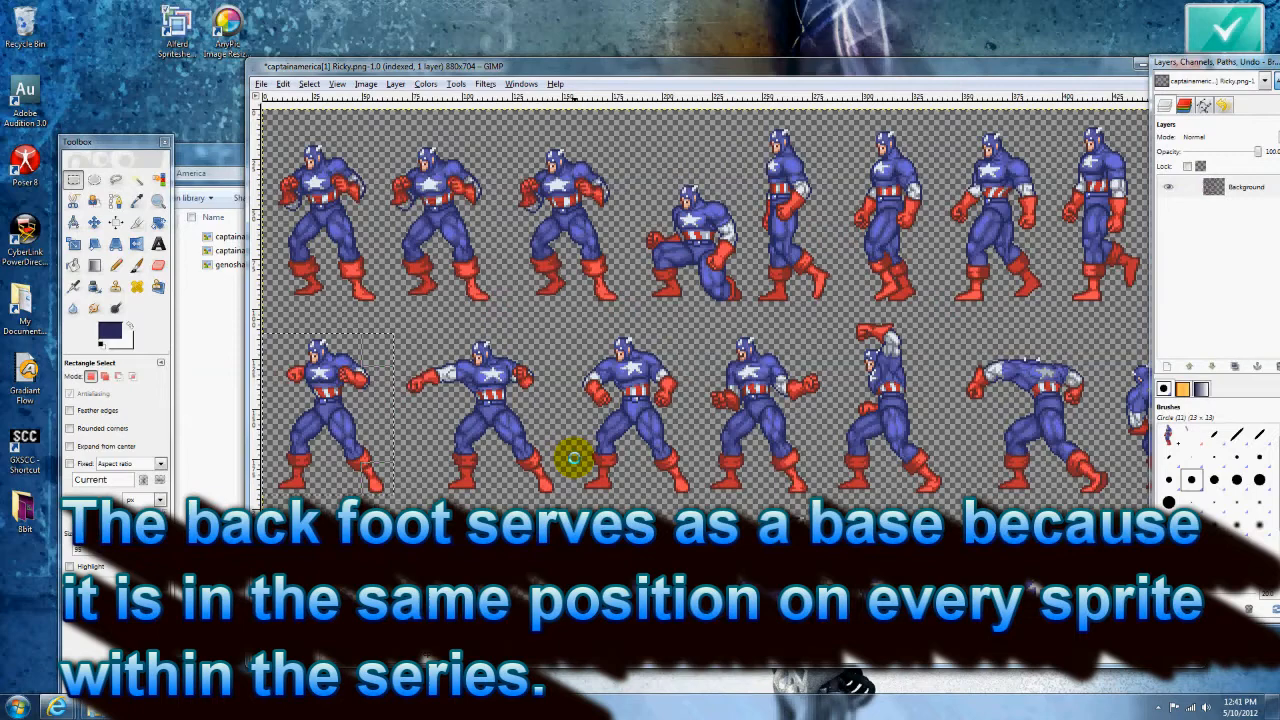
mouse_move(540, 344)
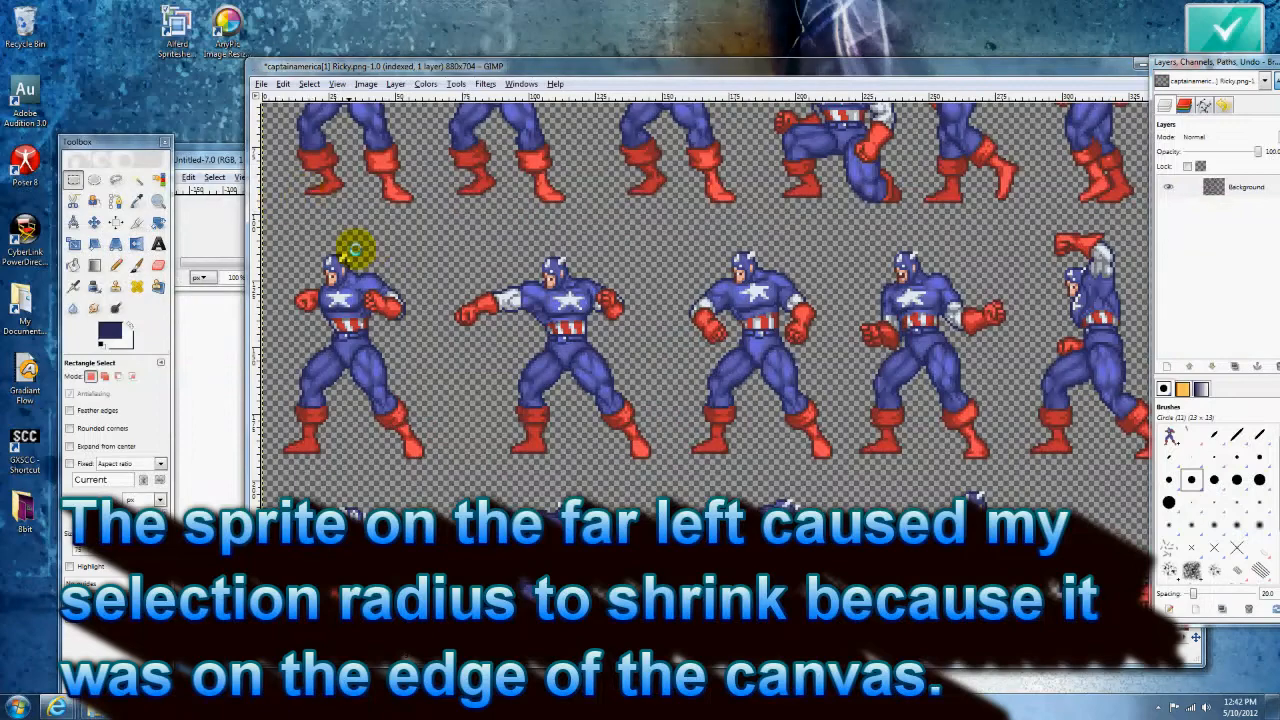
- Rectangle-select around the far-left punch sprite using the back foot as the reference point
left_click(214, 176)
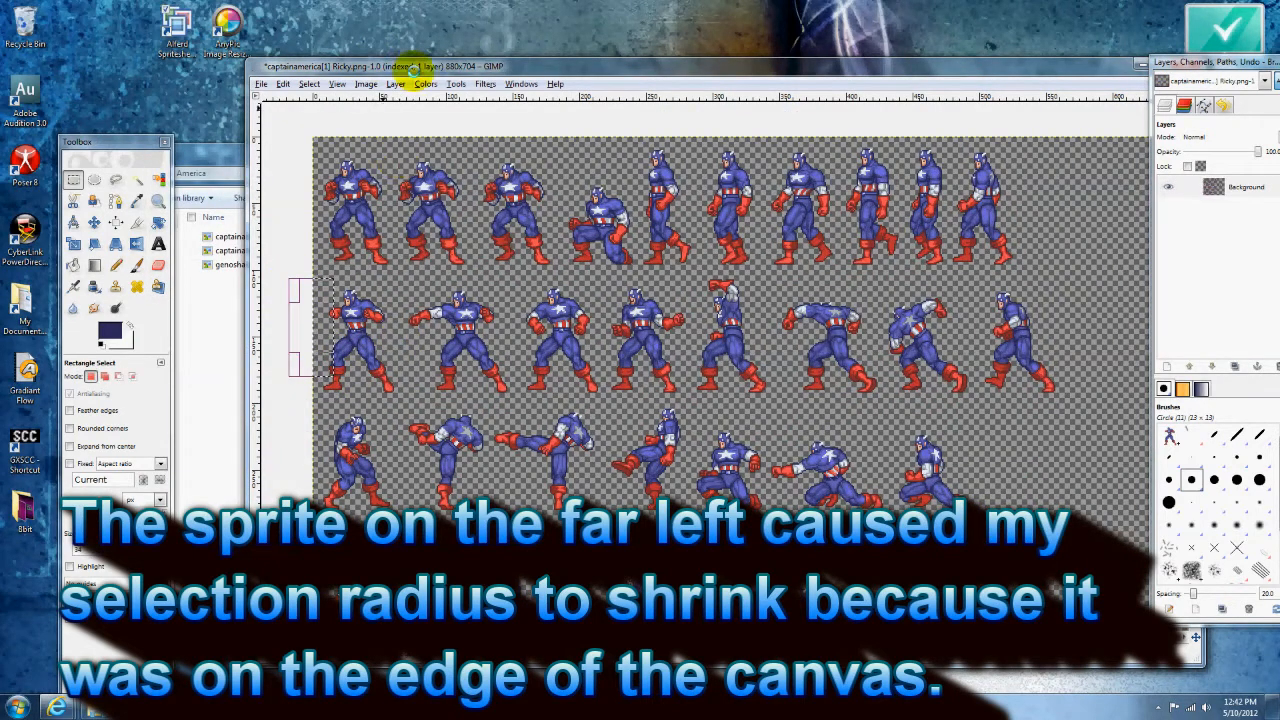
- Enlarge the sheet via Image > Canvas Size with more width and offset, then Resize
left_click(366, 84)
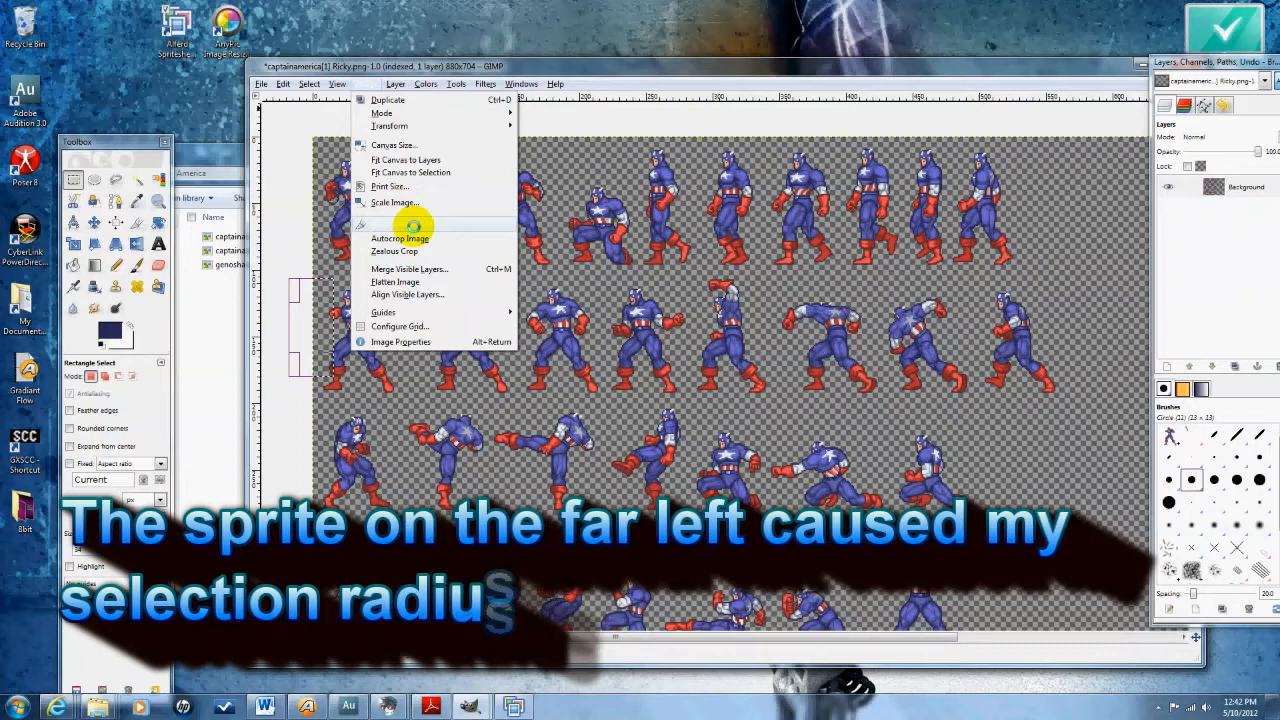
left_click(392, 144)
type("1015")
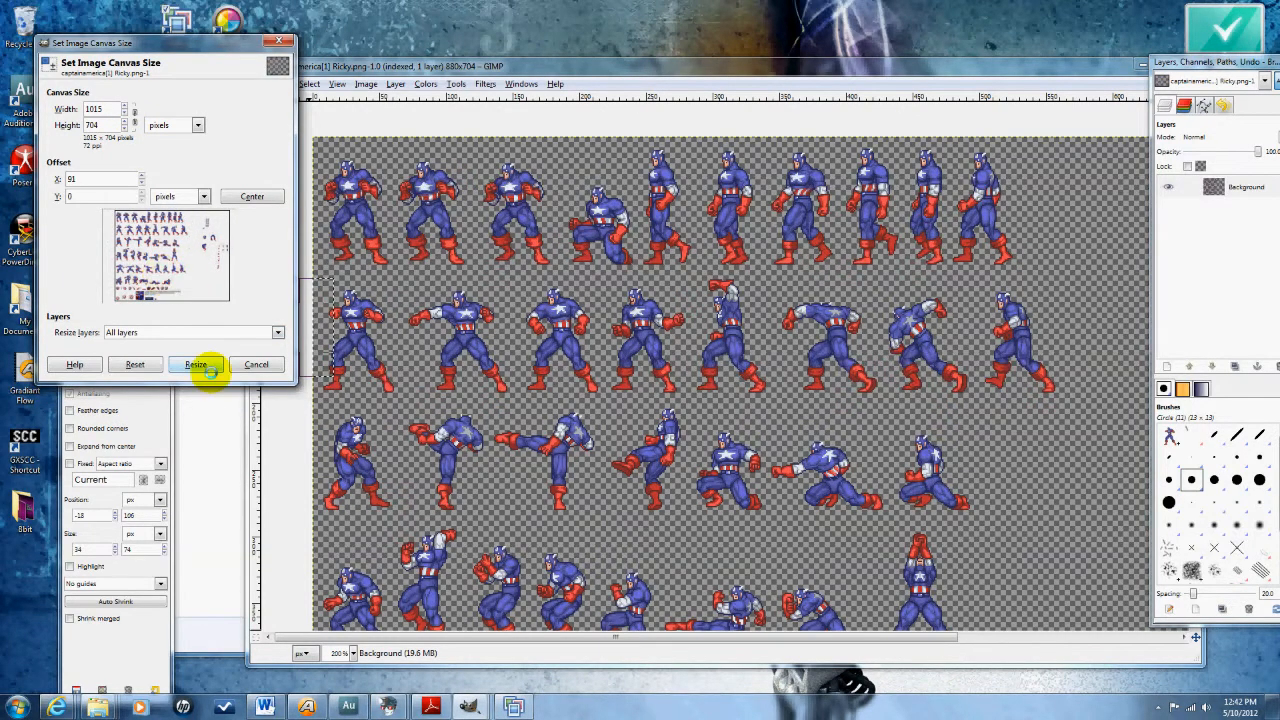
left_click(196, 364)
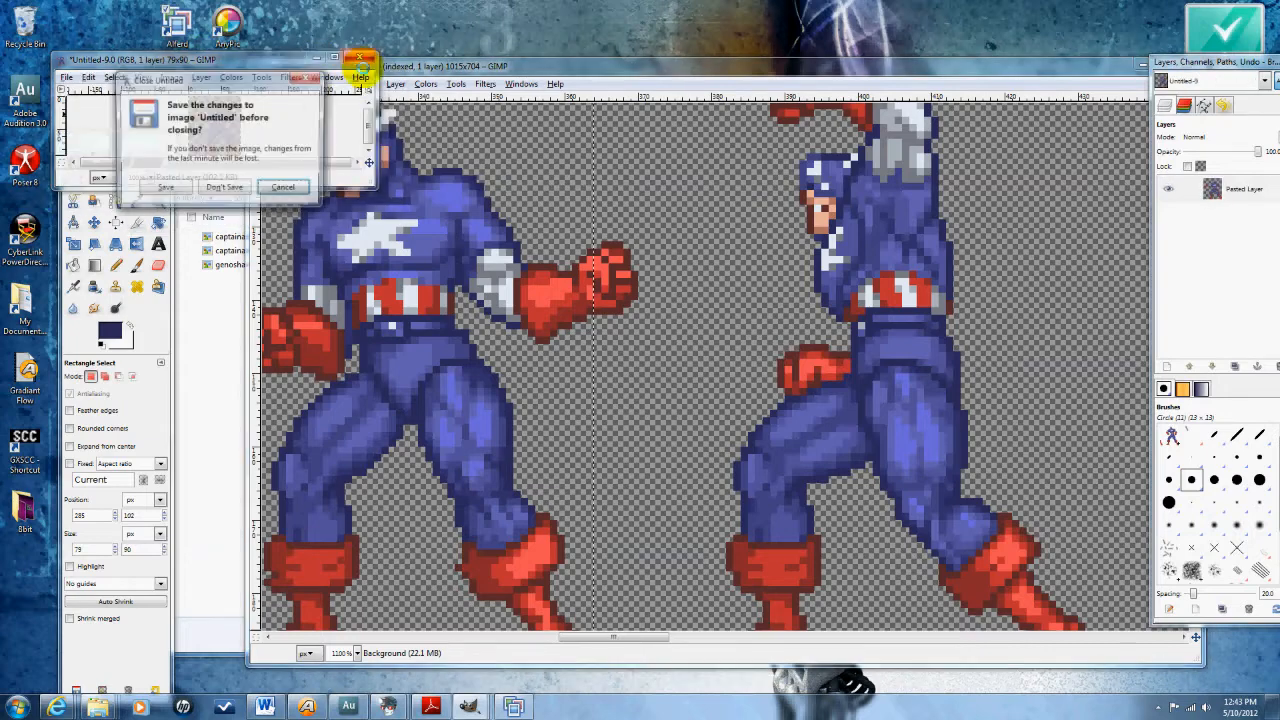
- Close the old untitled image unsaved and copy a selected punch frame with Ctrl+C
left_click(224, 188)
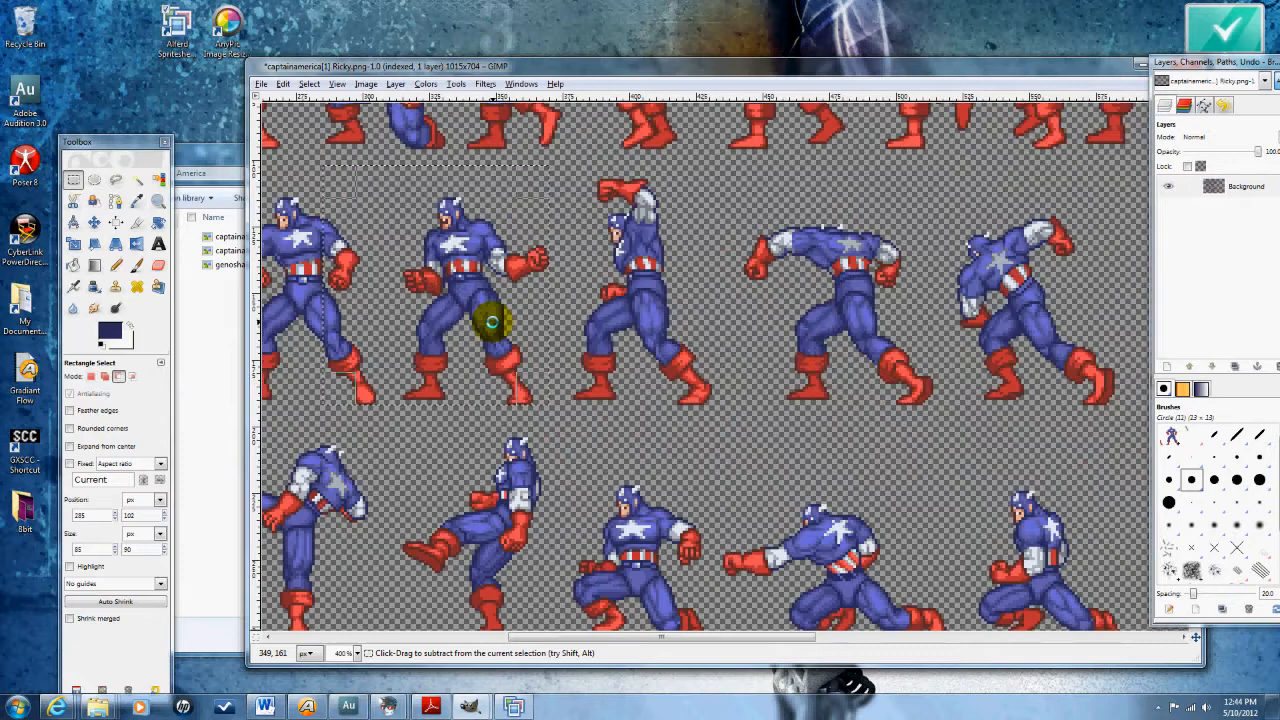
key("ctrl+c")
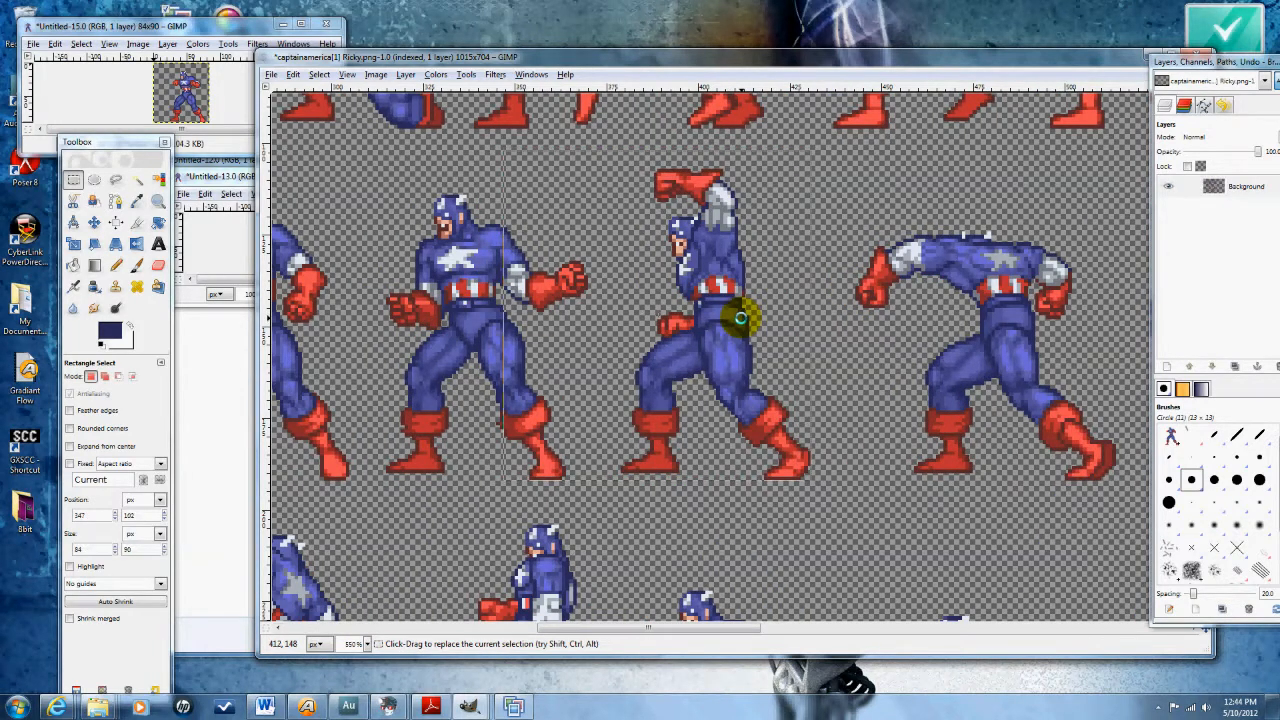
- Rectangle-select the next punch pose on the sheet and copy it to the clipboard
left_click_drag(516, 136, 776, 480)
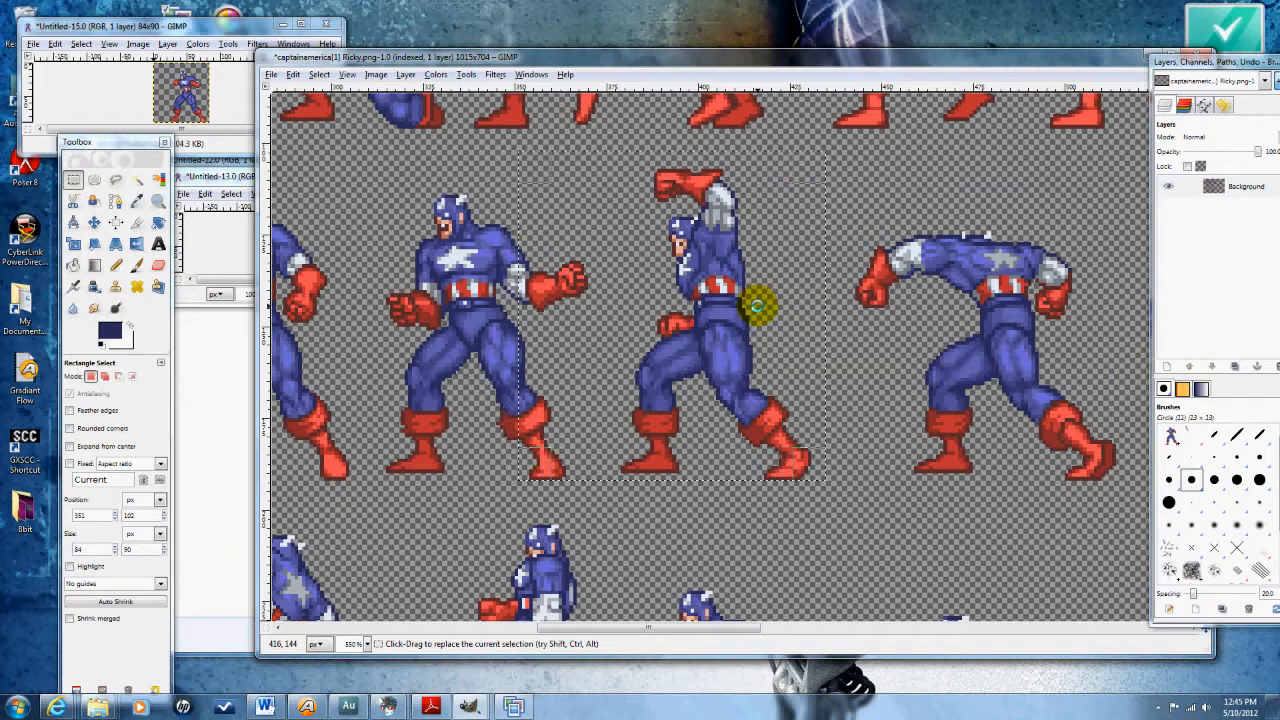
key("ctrl+c")
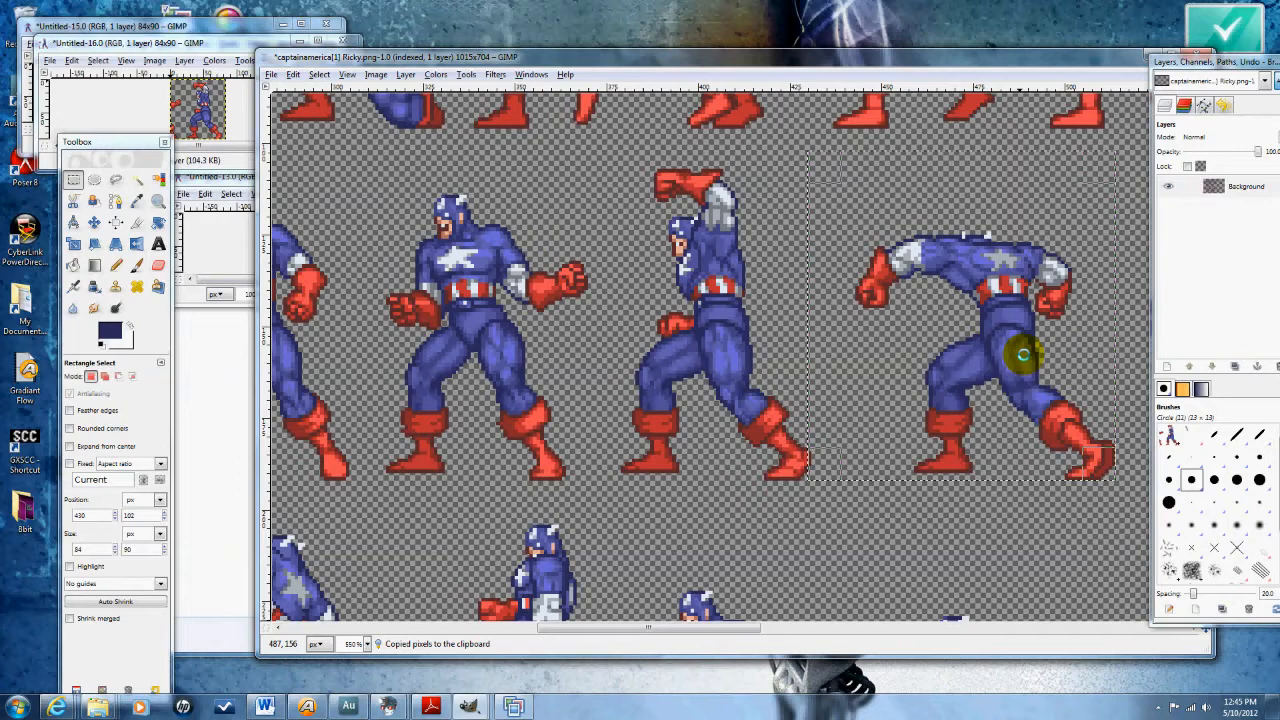
mouse_move(1126, 464)
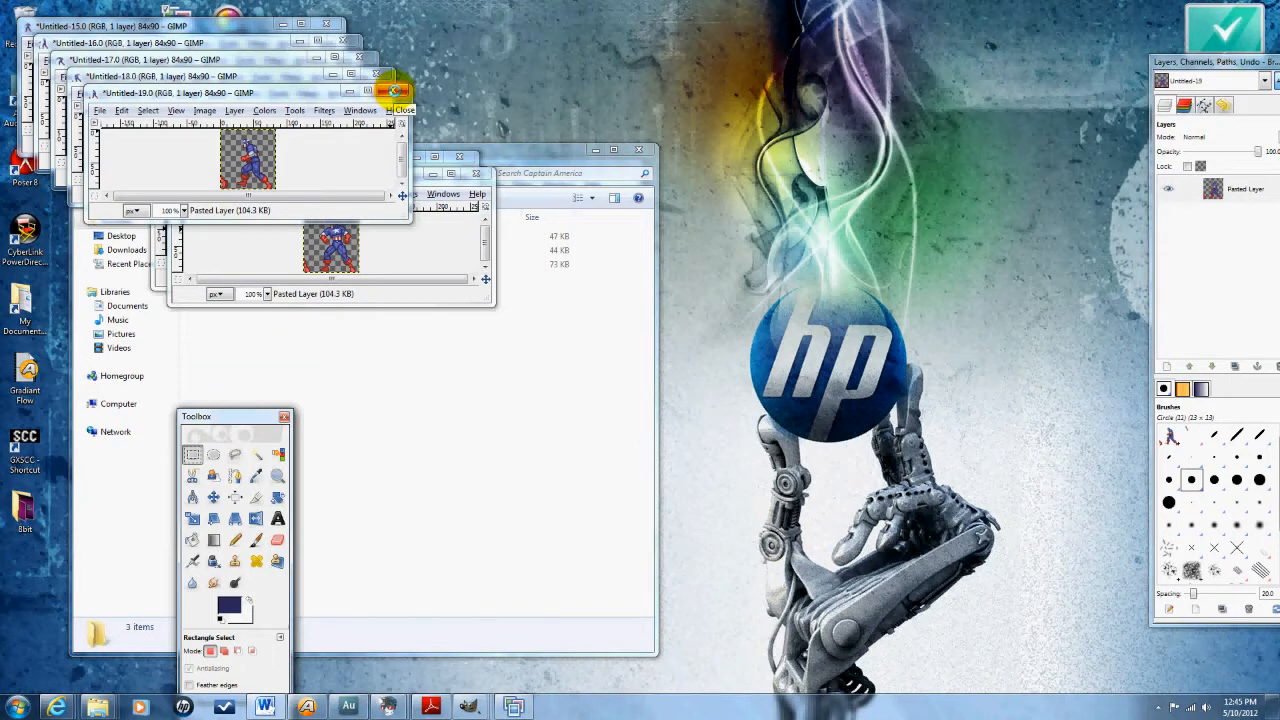
- Choose to save the untitled punch-frame image when prompted on closing
left_click(404, 96)
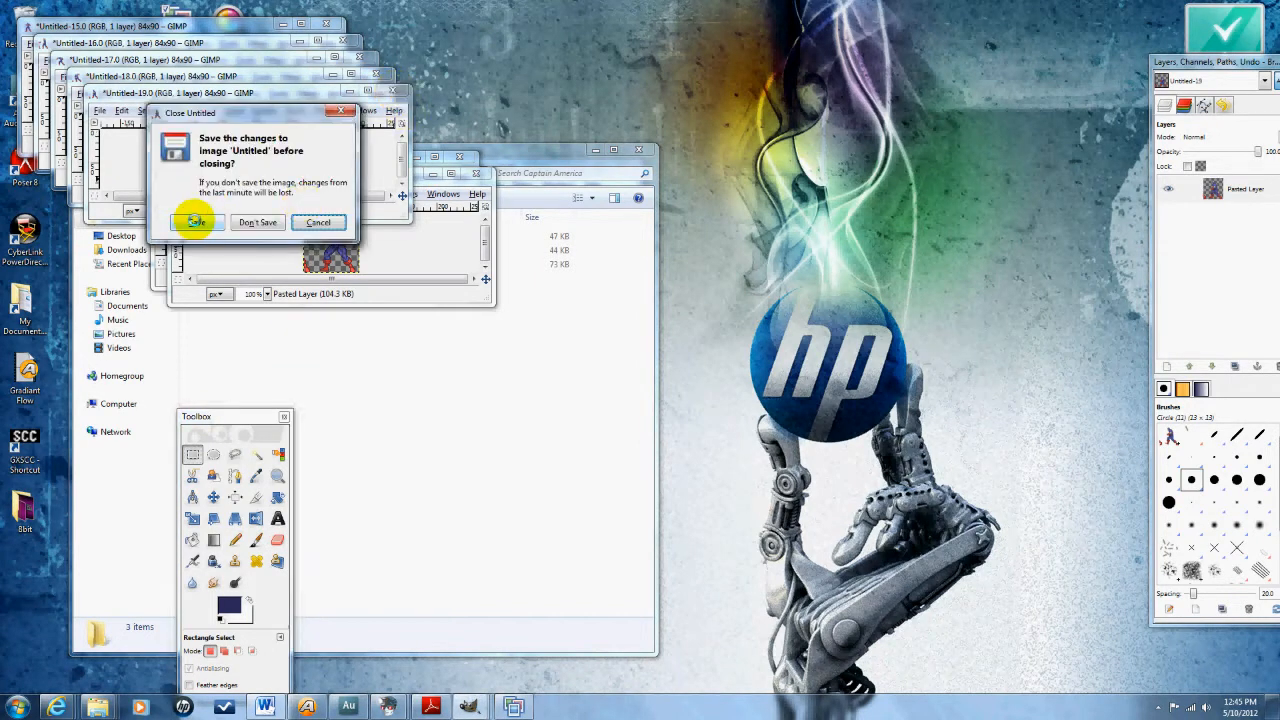
- Choose Save on close and set the save folder to Desktop, reaching the PNG options
left_click(192, 222)
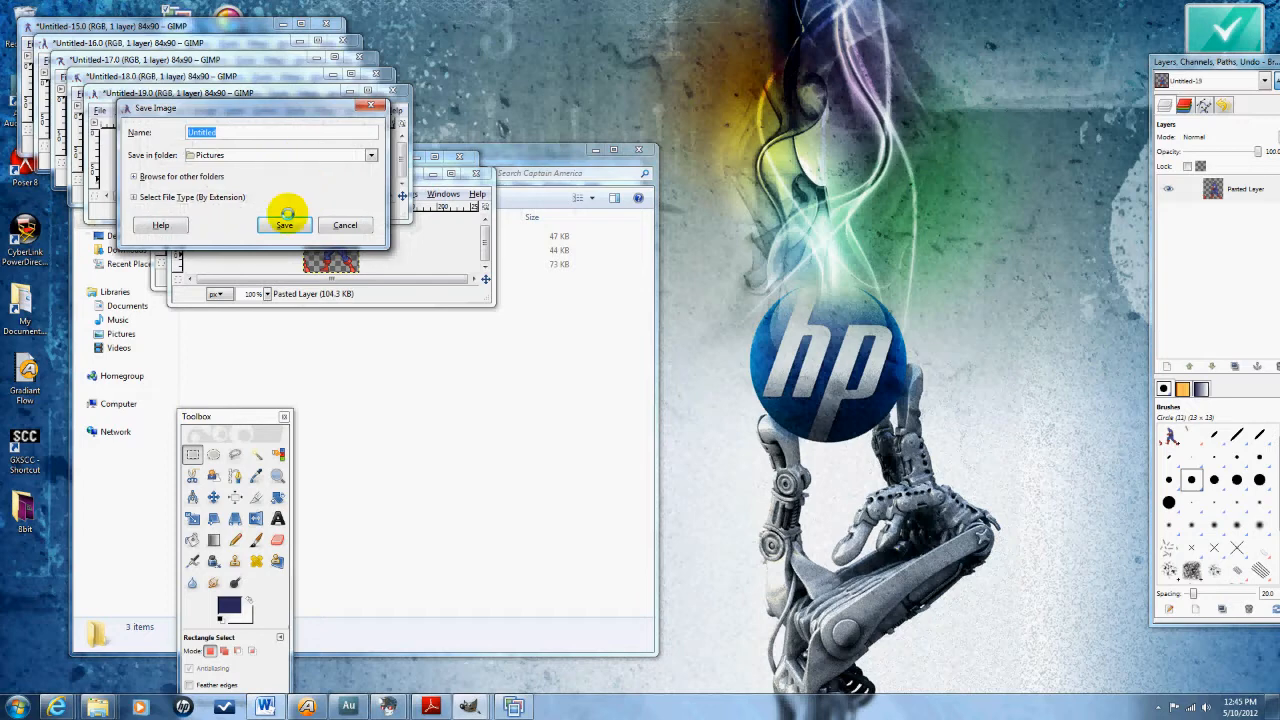
left_click(370, 156)
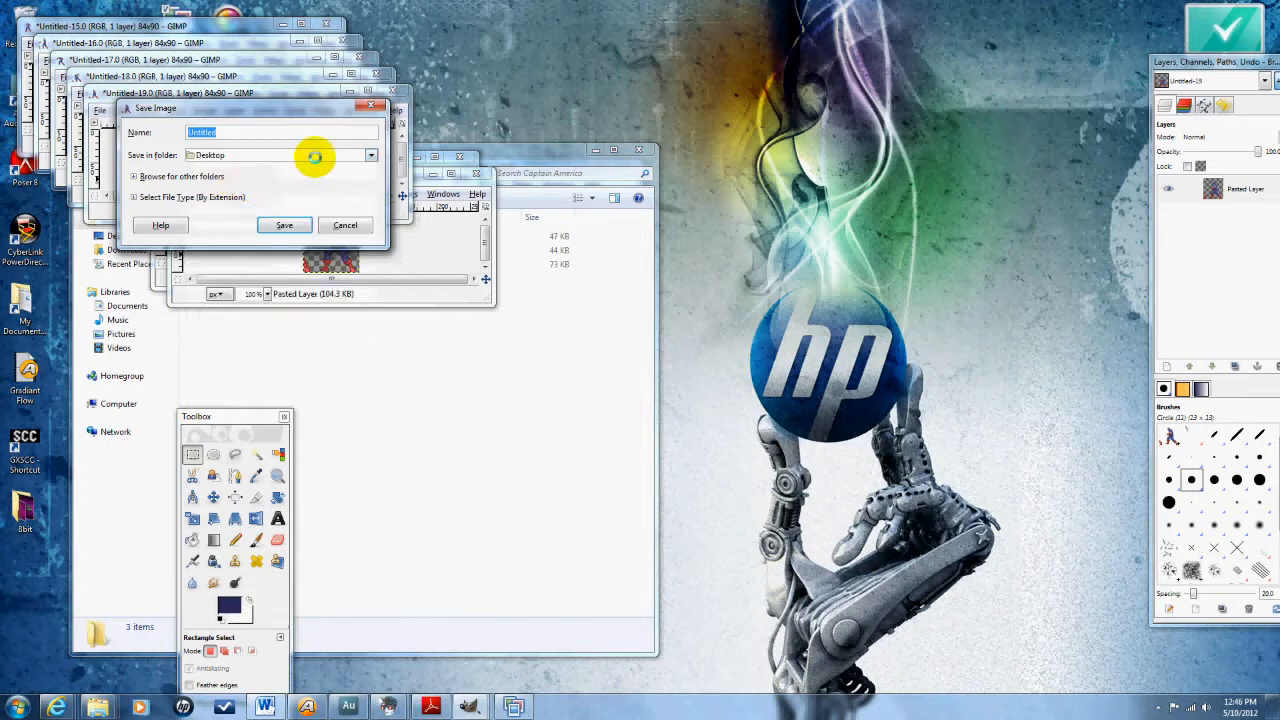
left_click(370, 156)
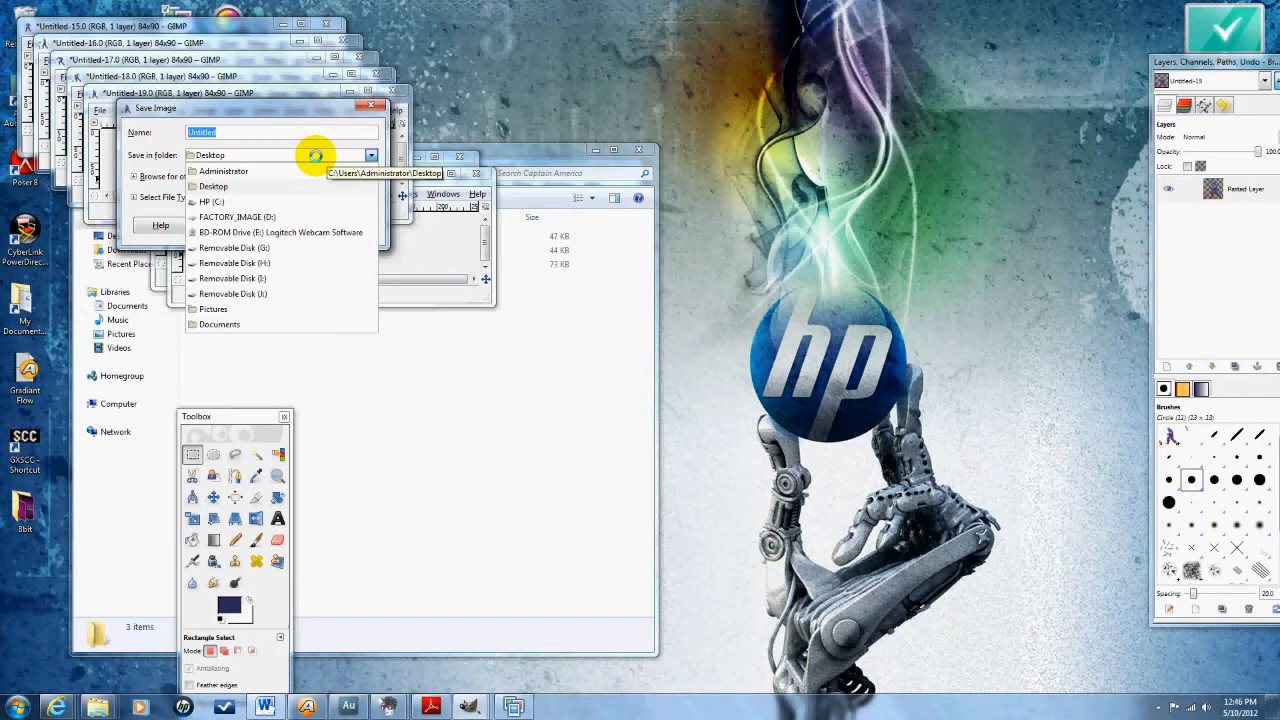
mouse_move(290, 152)
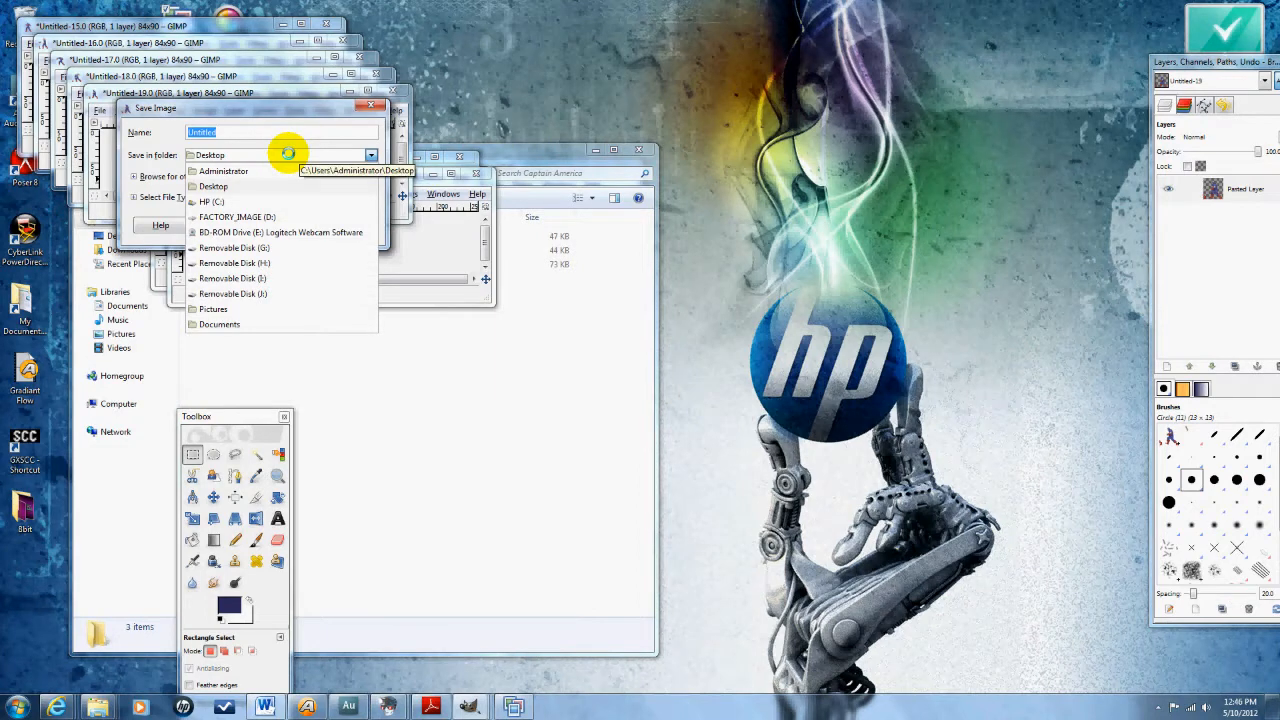
mouse_move(264, 330)
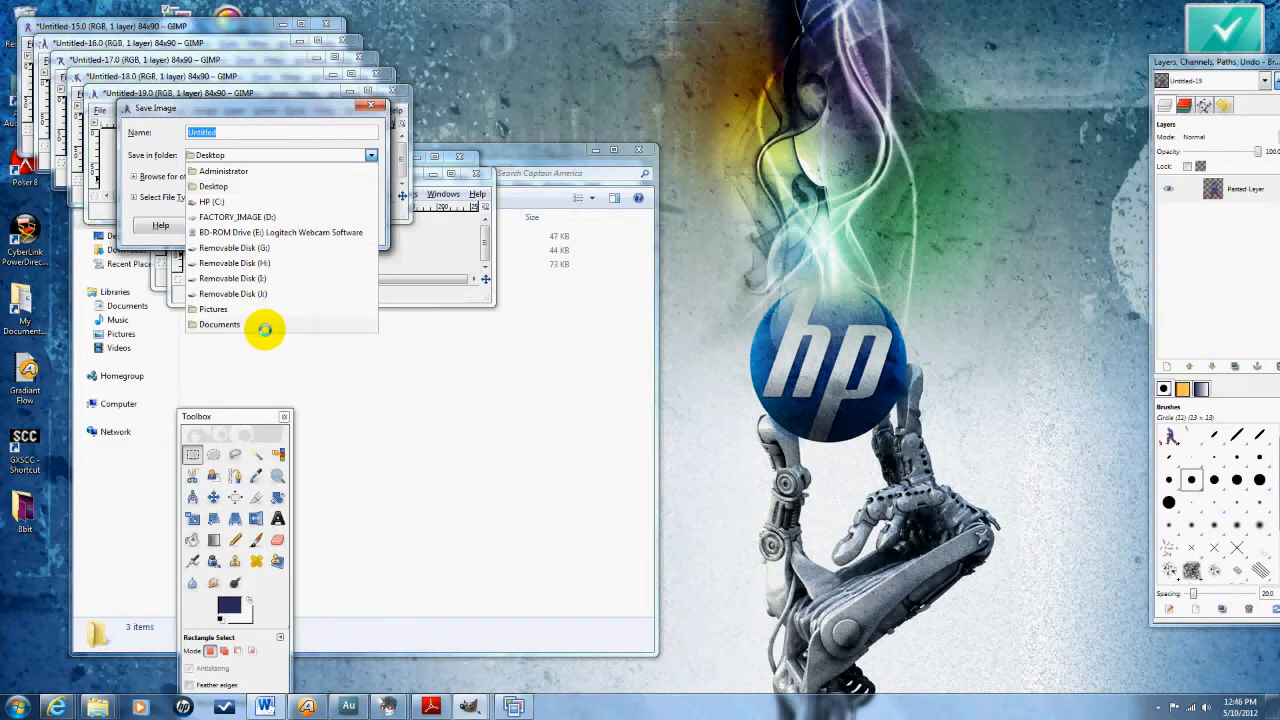
left_click(220, 324)
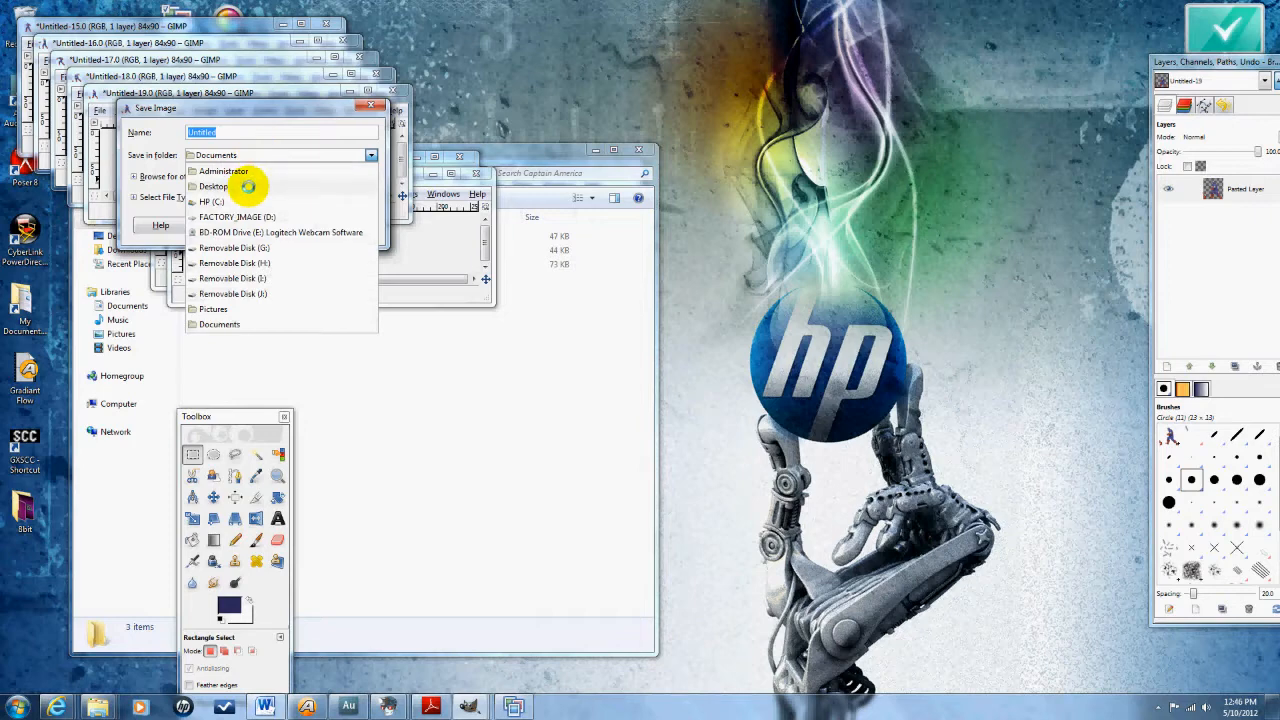
left_click(212, 186)
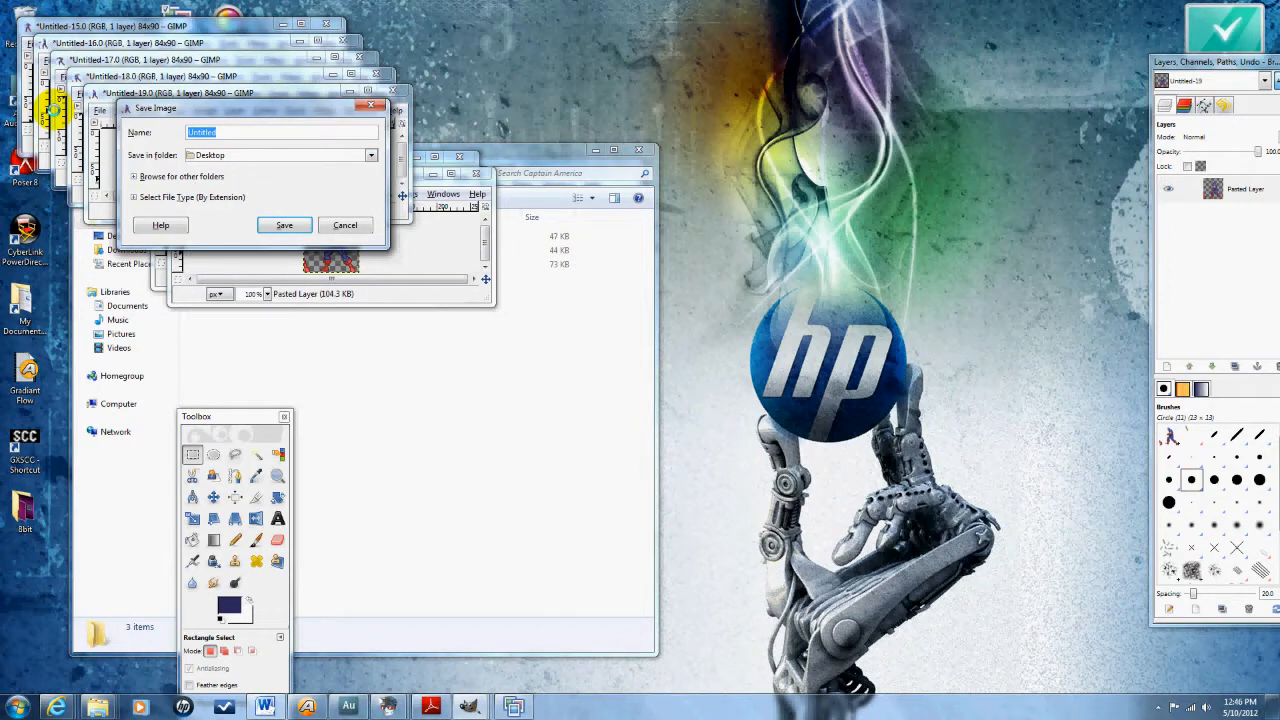
left_click(284, 224)
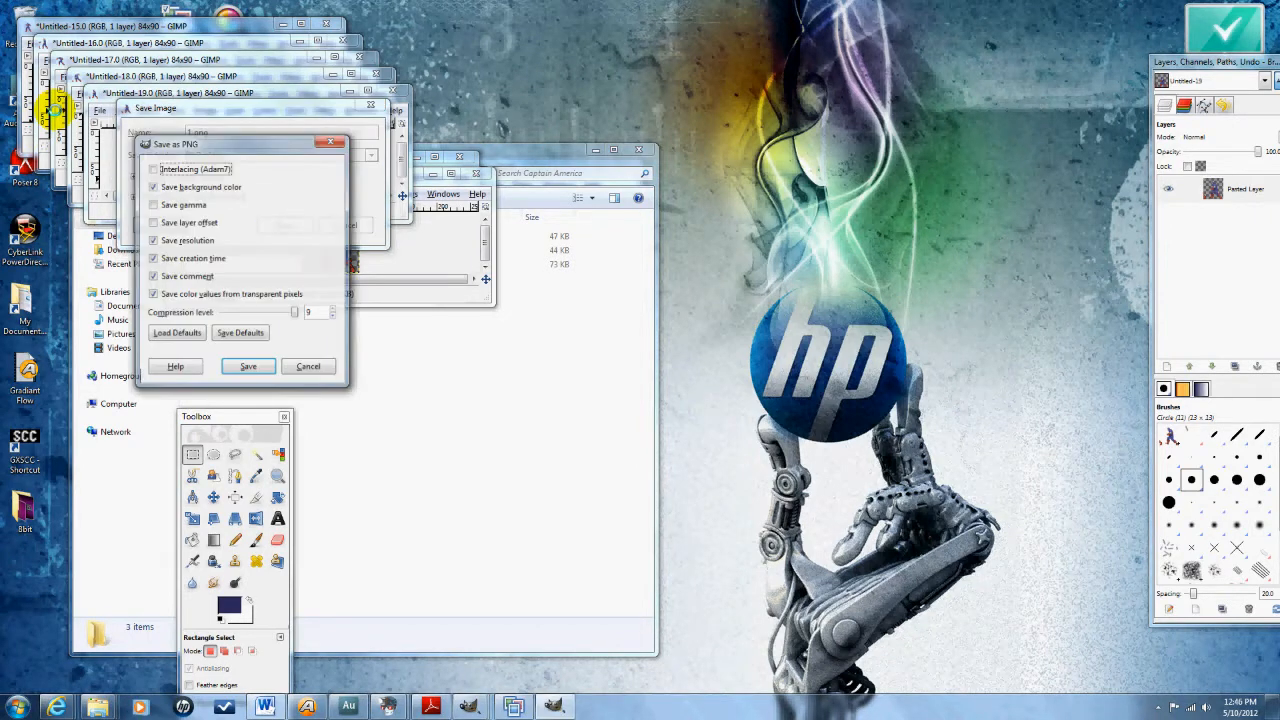
- Write the first frame's PNG, then save the next frame as 2.png on close
left_click(248, 366)
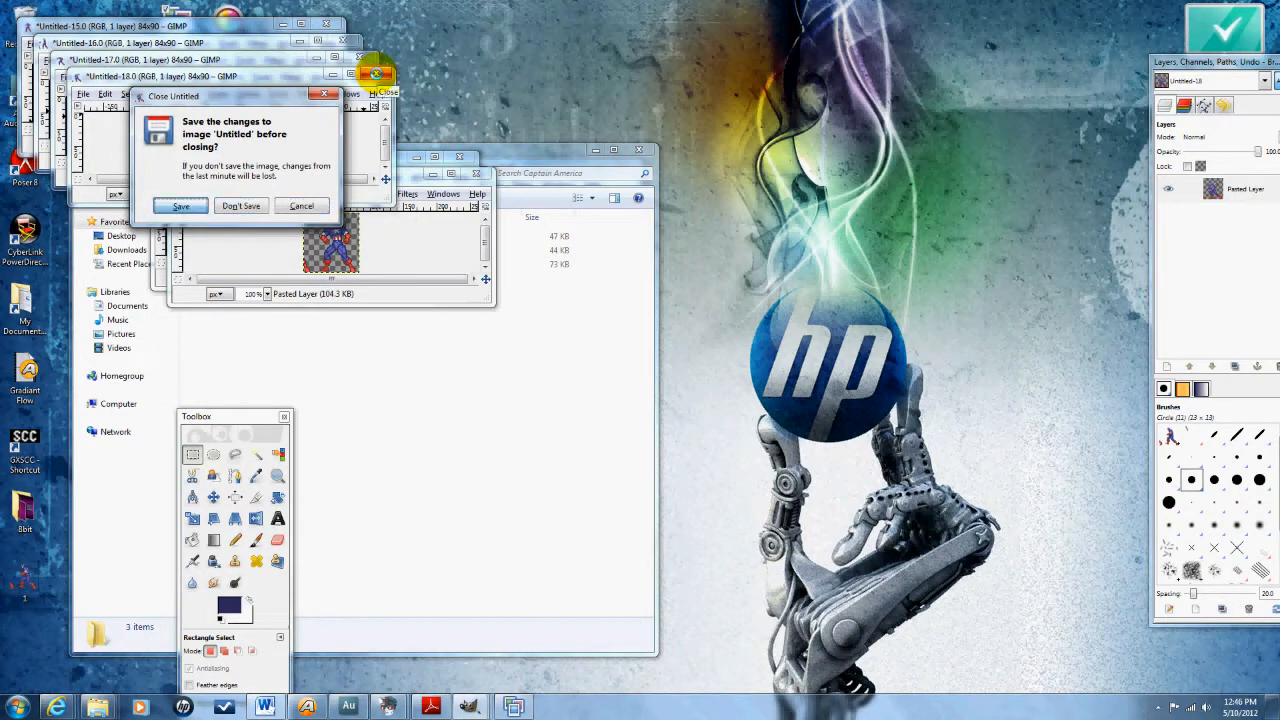
left_click(180, 204)
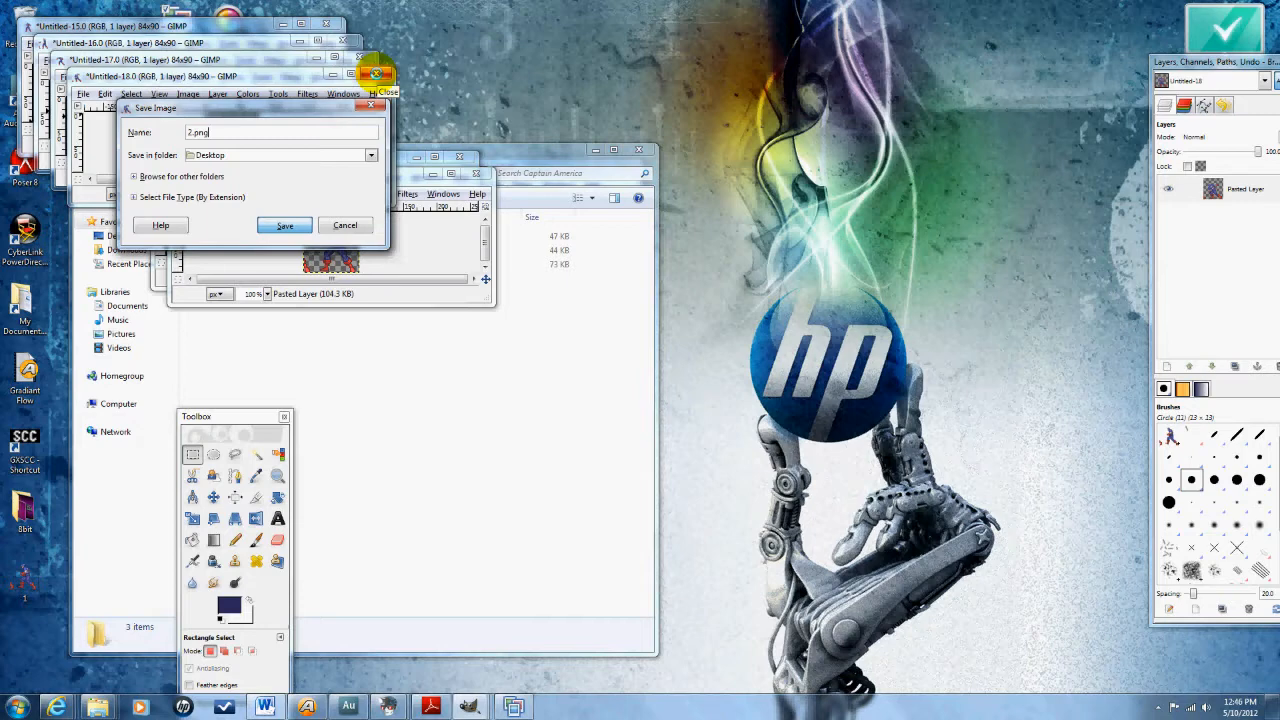
left_click(284, 224)
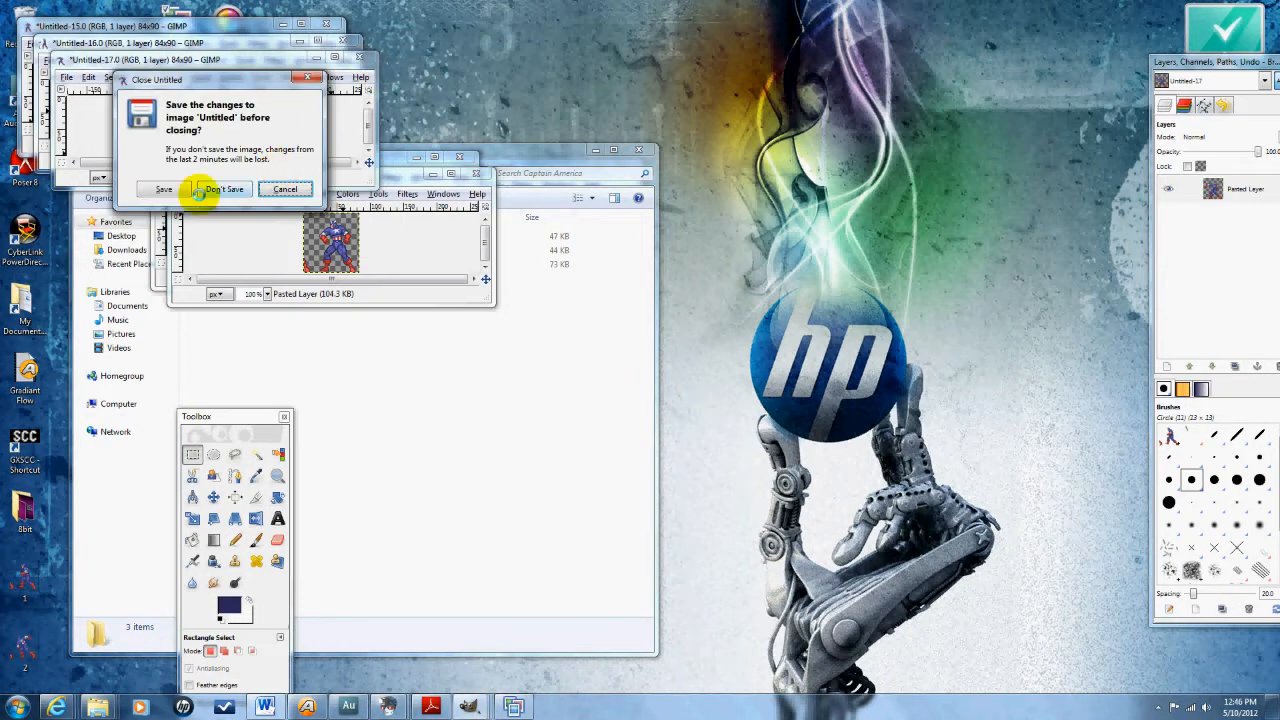
- Save the following frame as 3.png and start saving the next one on close
left_click(164, 188)
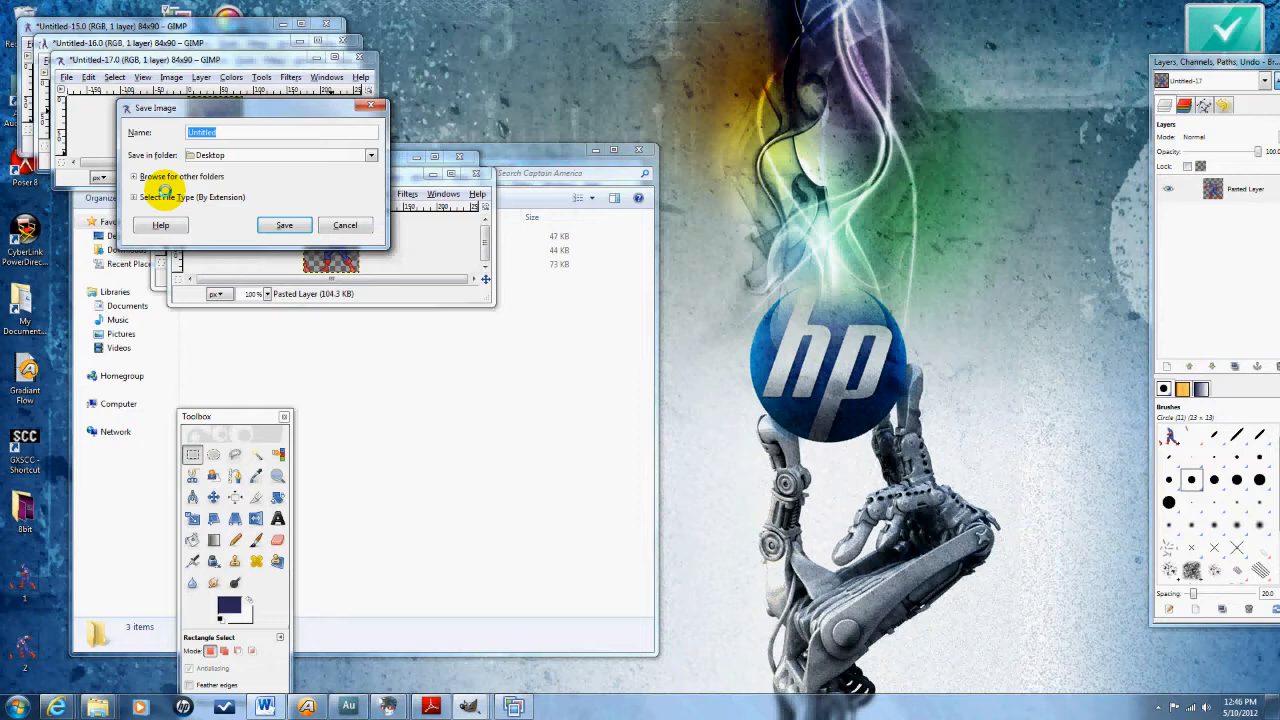
type("3.png")
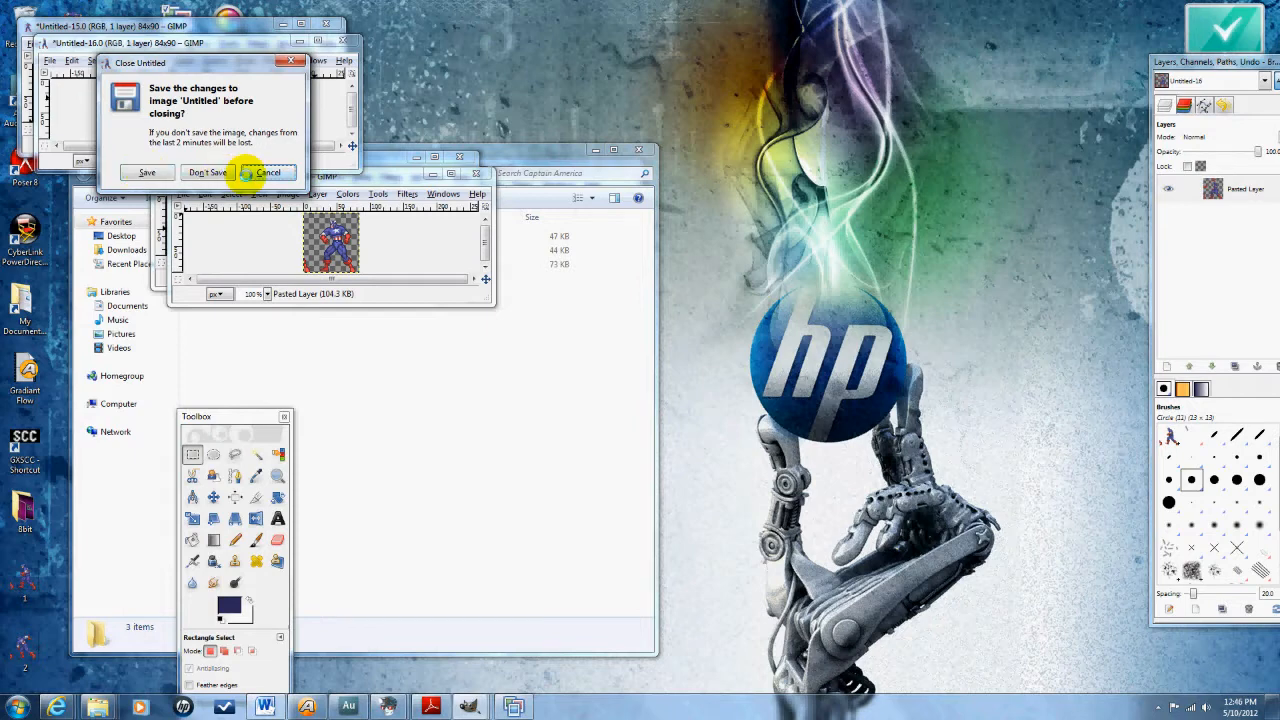
left_click(208, 172)
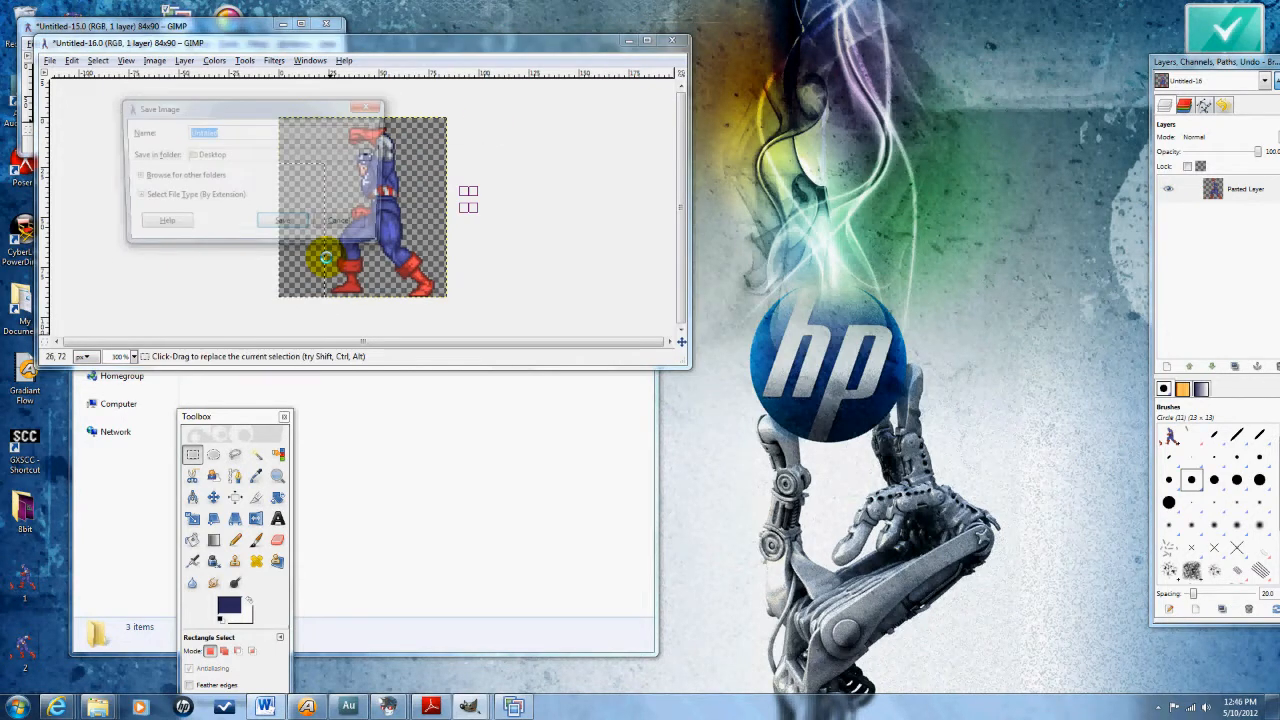
- Save the fourth frame as 4 on the Desktop, then choose Save for the last untitled frame
type("4")
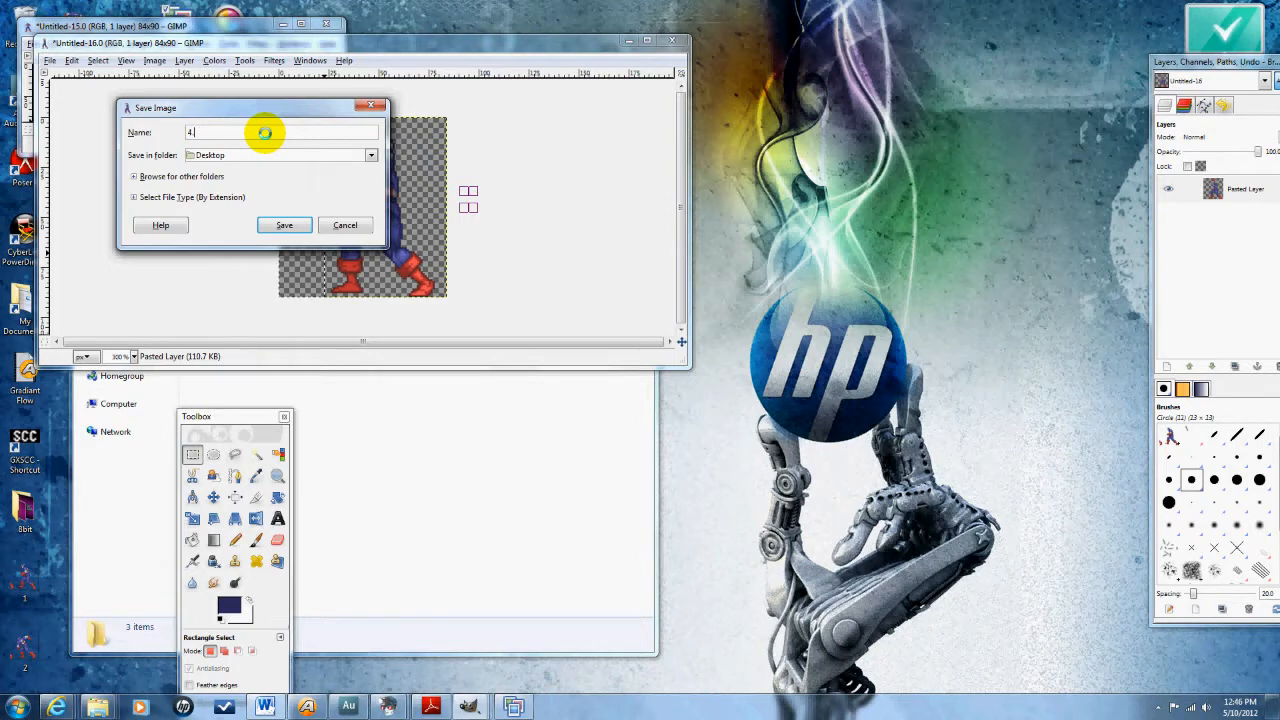
left_click(284, 224)
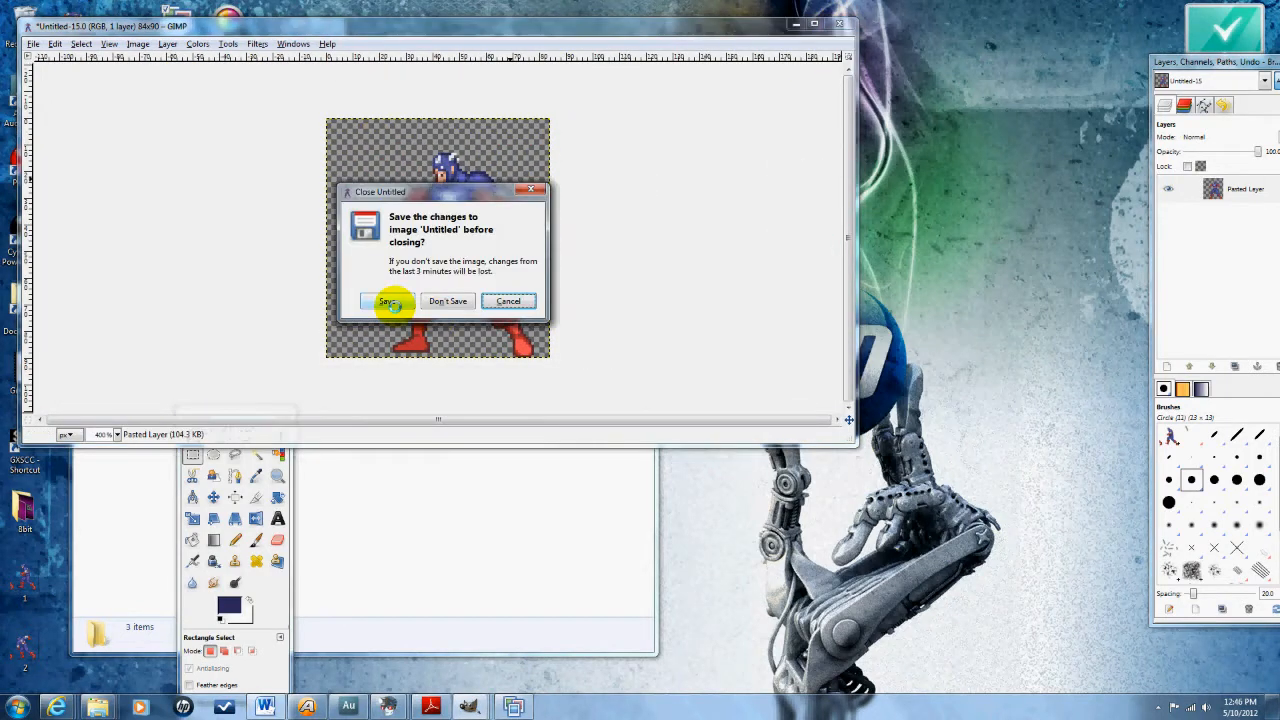
left_click(388, 300)
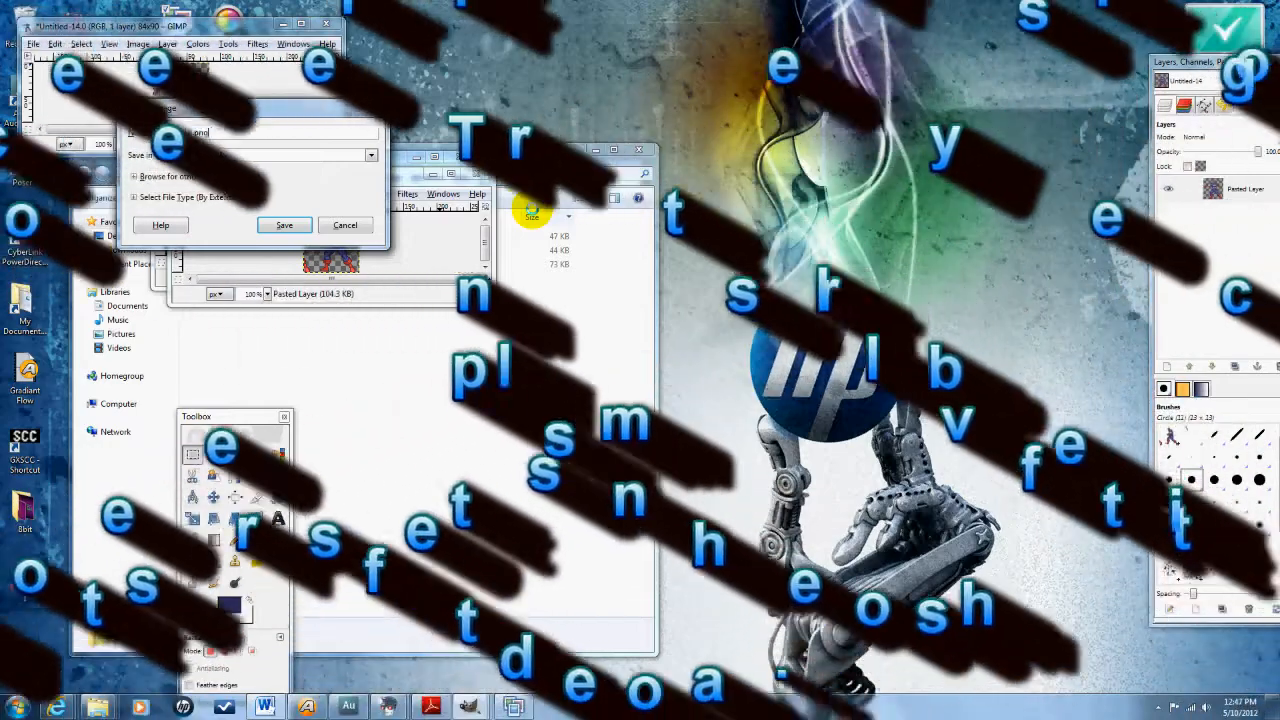
- Keep the frame open to delete stray sprite pixels, then save it again as 1.png and close
left_click(284, 224)
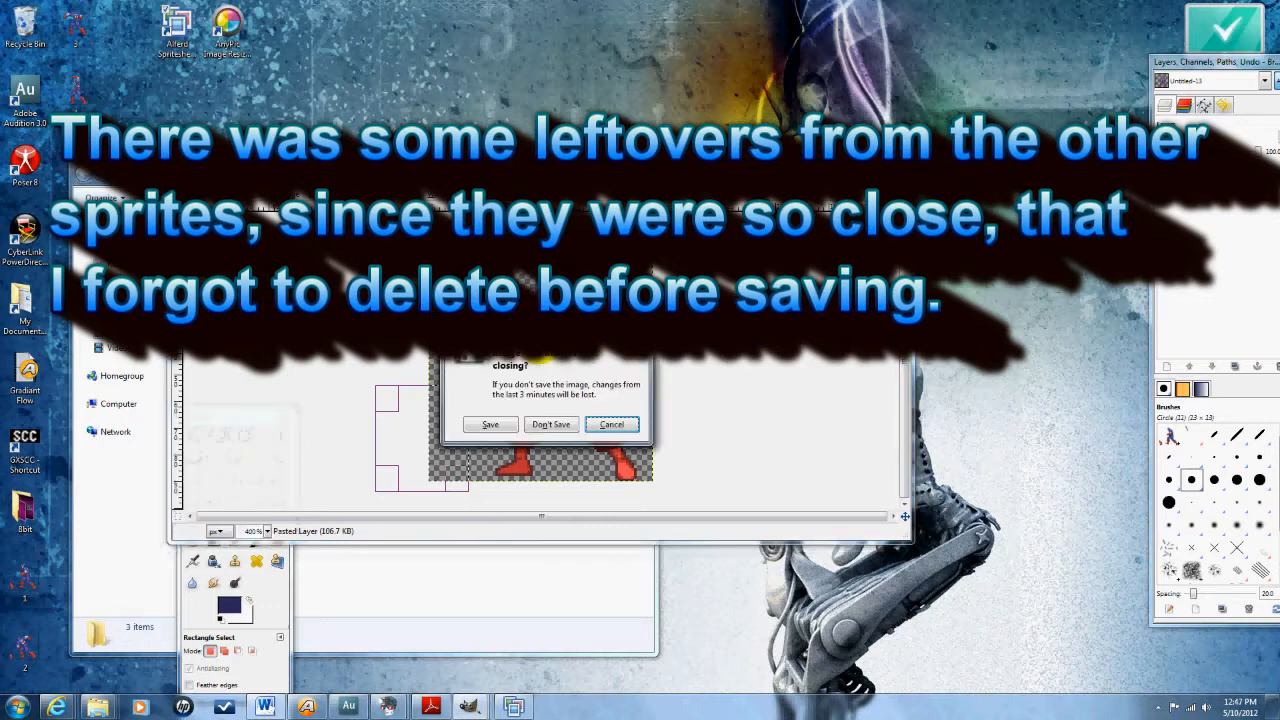
left_click(552, 424)
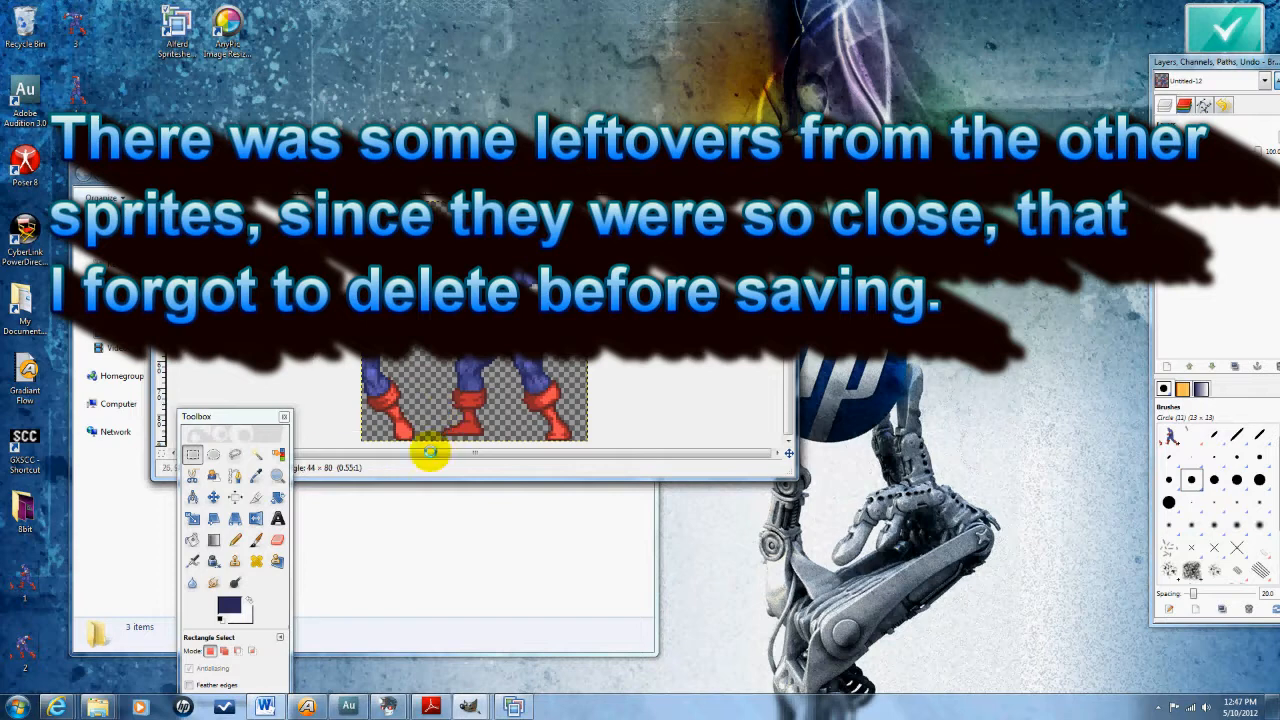
left_click(422, 456)
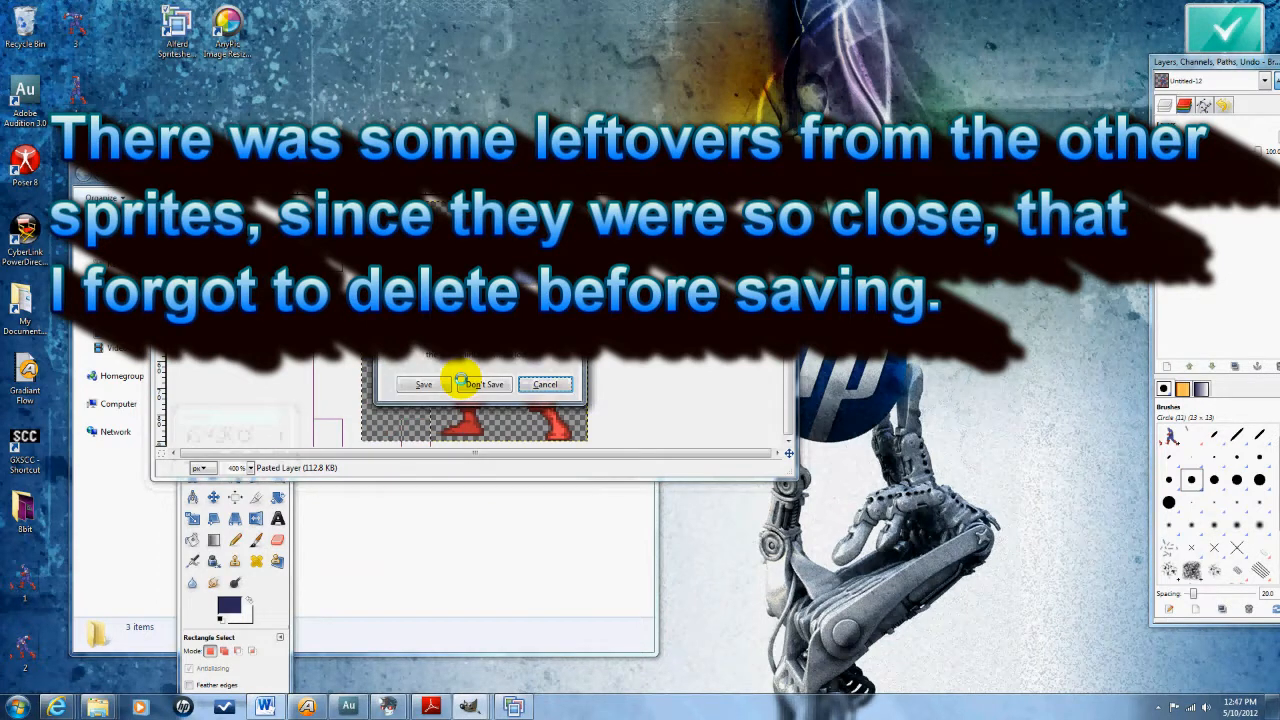
left_click(480, 384)
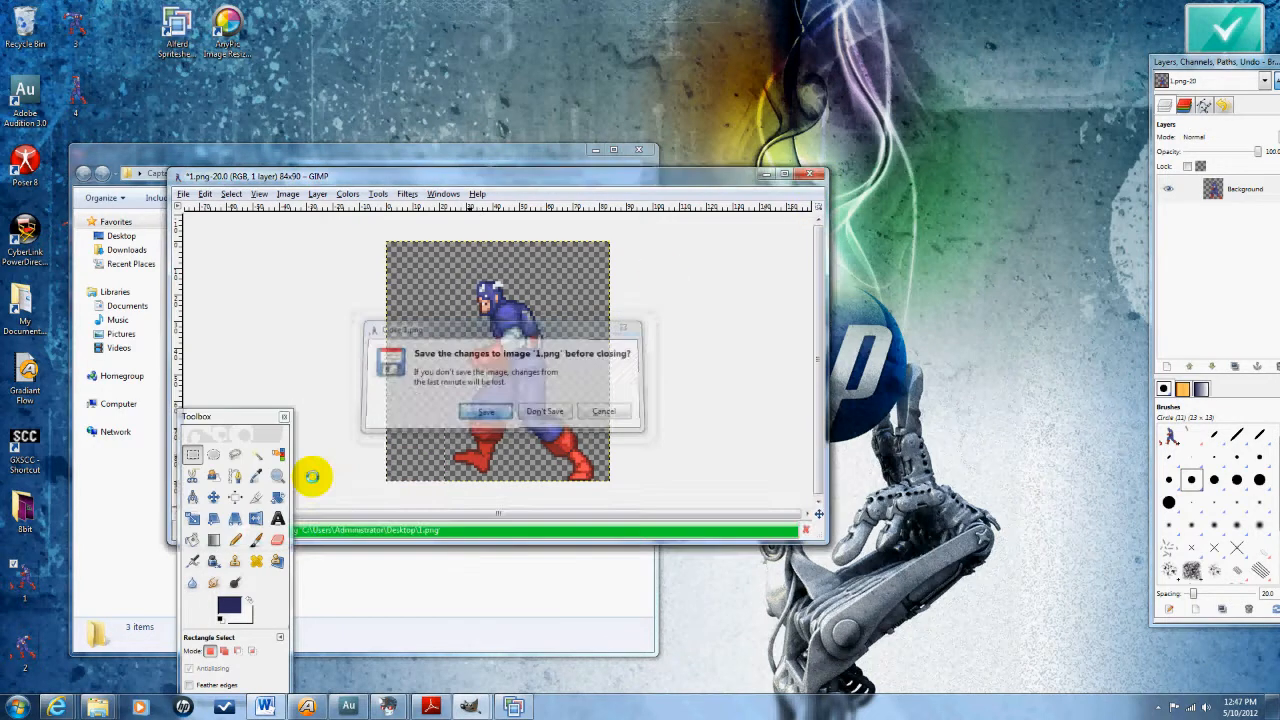
left_click(544, 412)
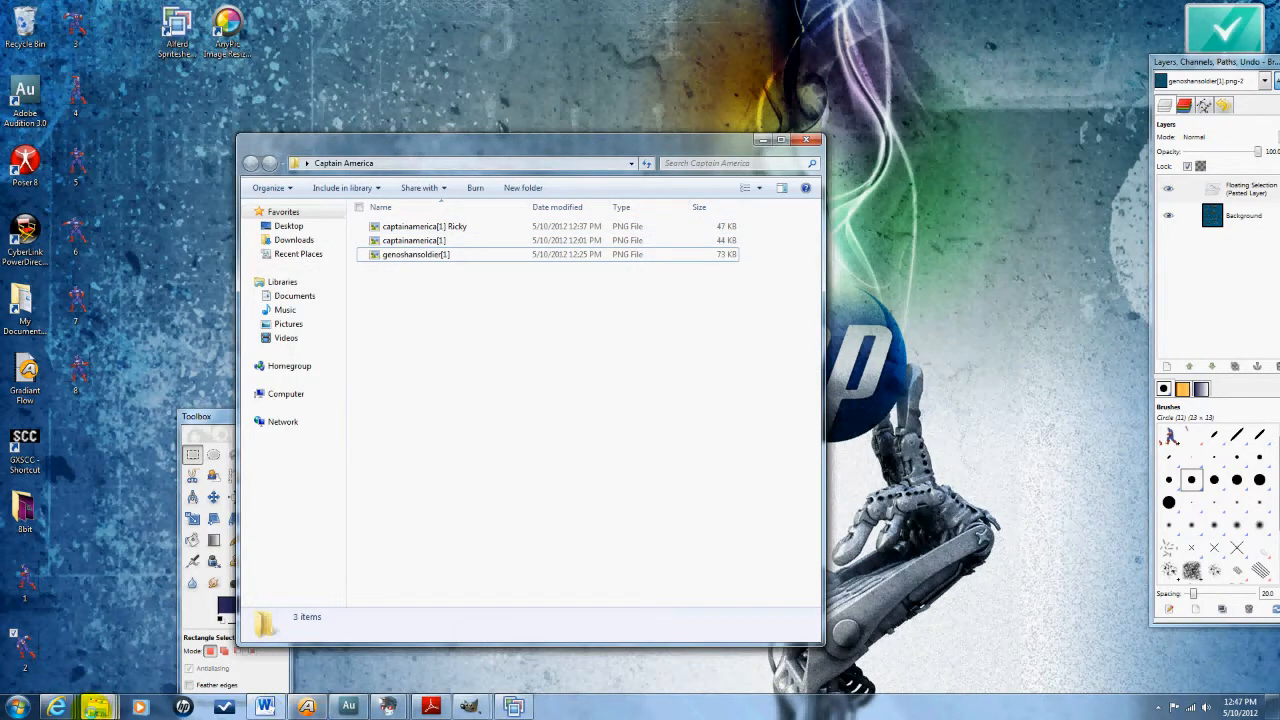
mouse_move(508, 708)
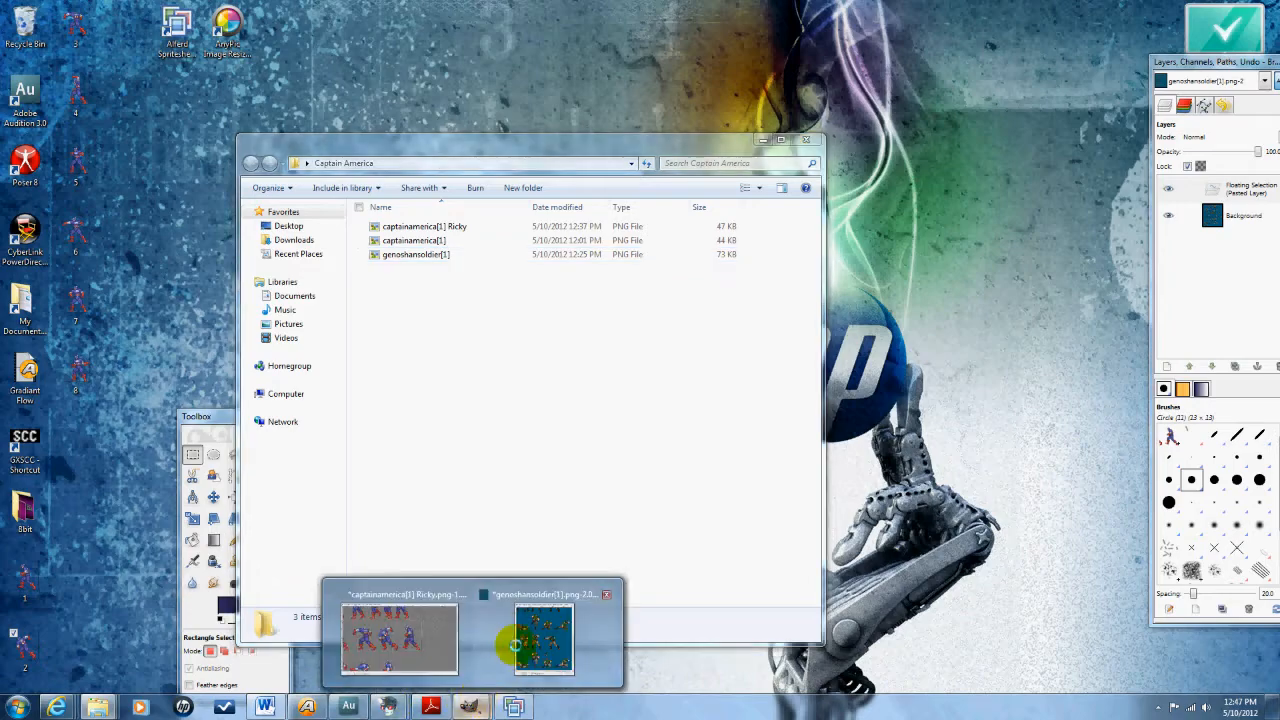
- Bring the Captain America sprite sheet forward in GIMP from the taskbar
left_click(400, 640)
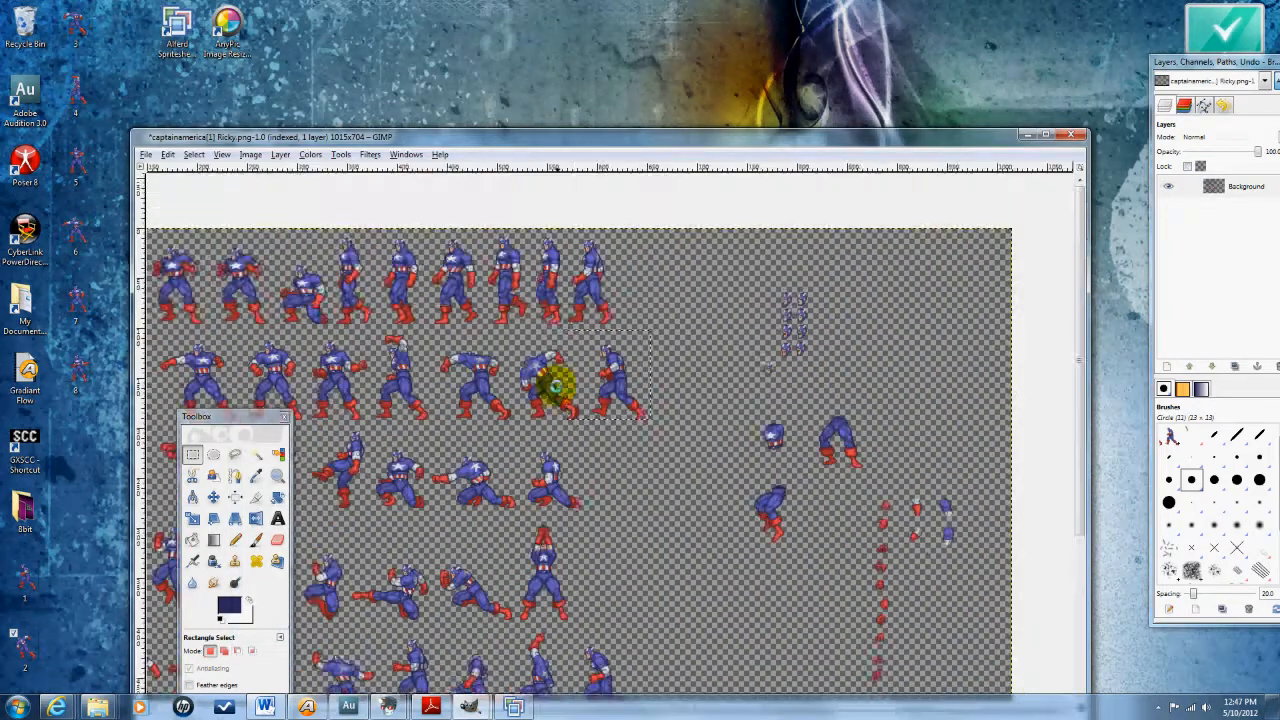